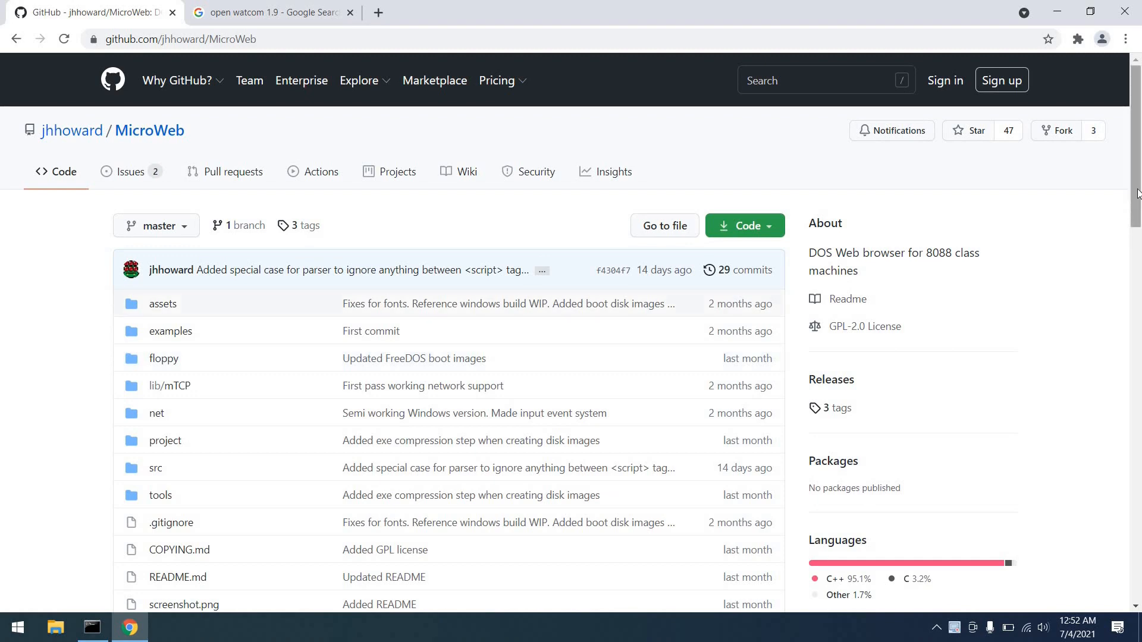
Step: Read down to the README's Build instructions and view the OpenWatcom 1.9 download page
scroll("down", 3)
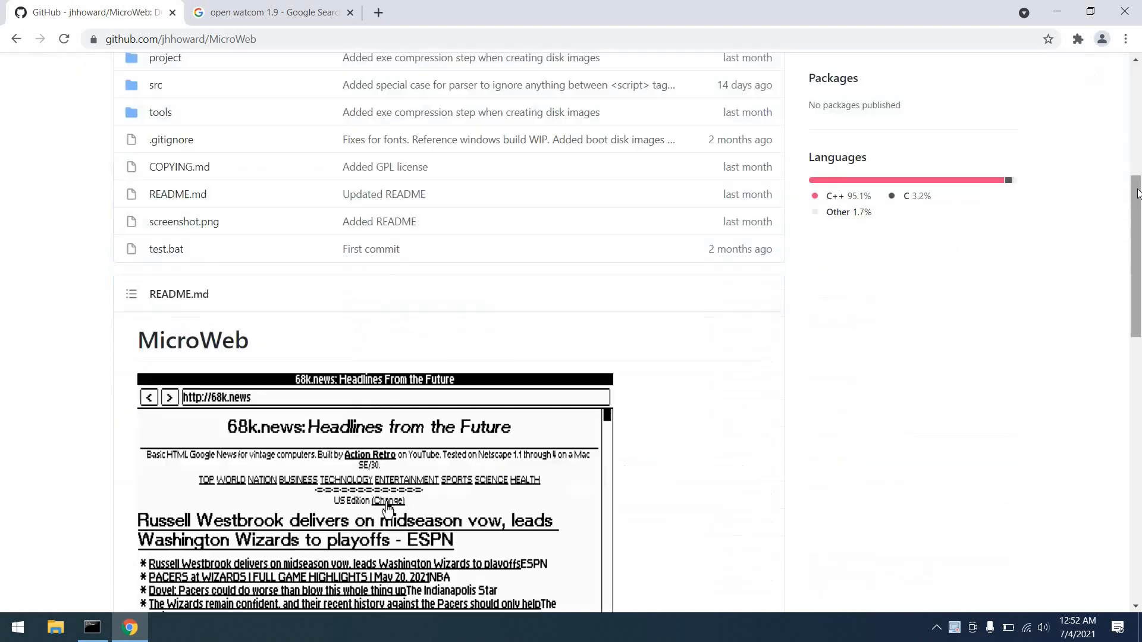
scroll("down", 3)
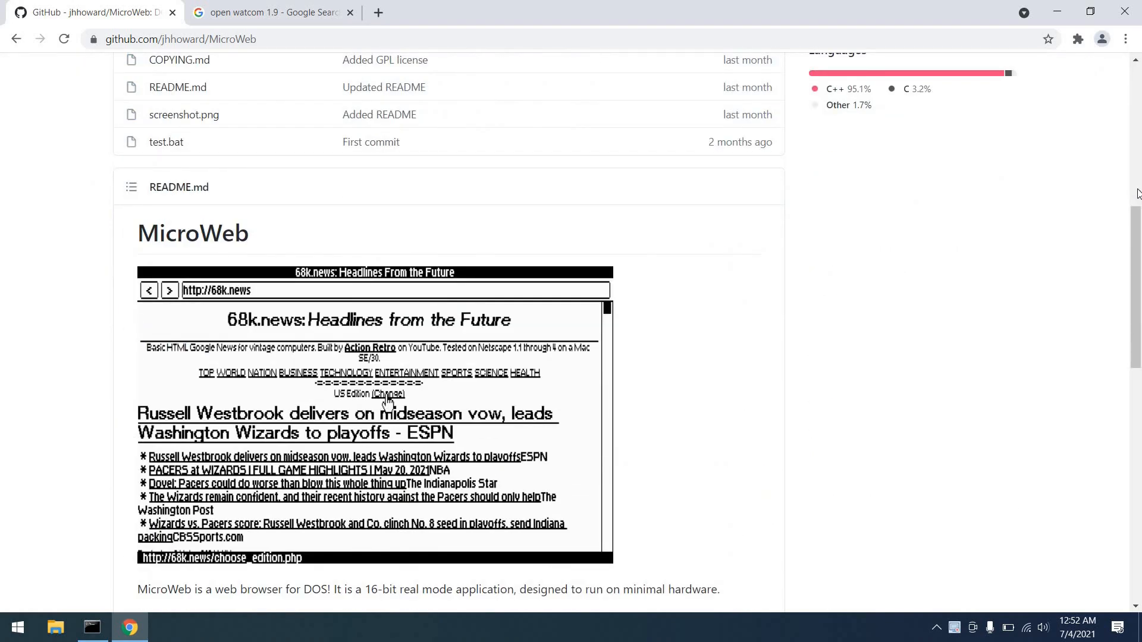
scroll("down", 3)
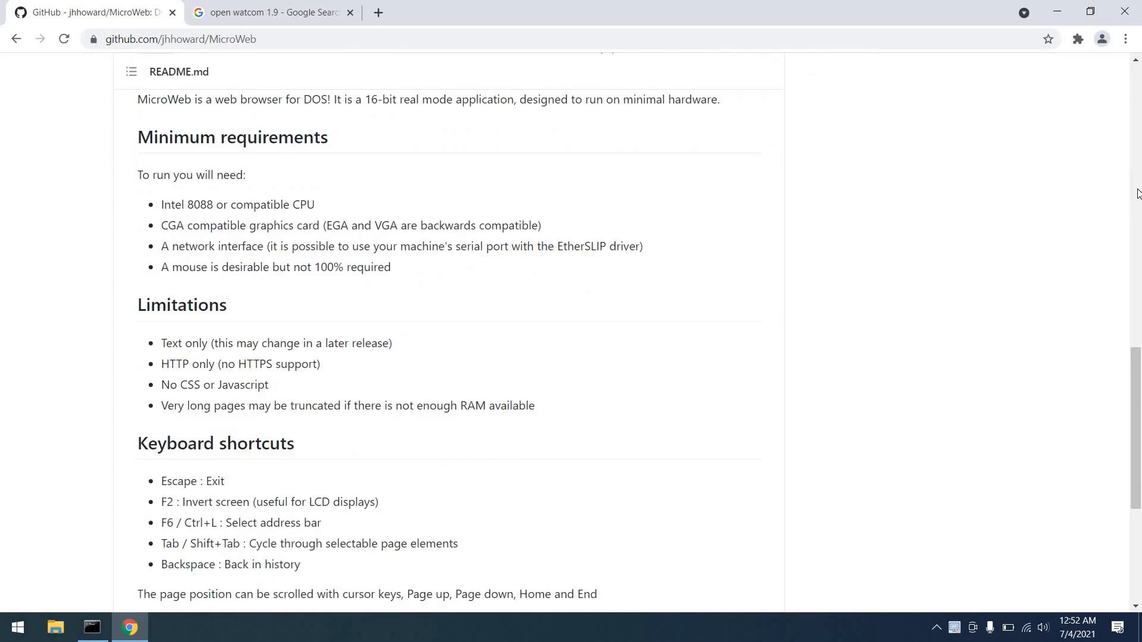
scroll("down", 3)
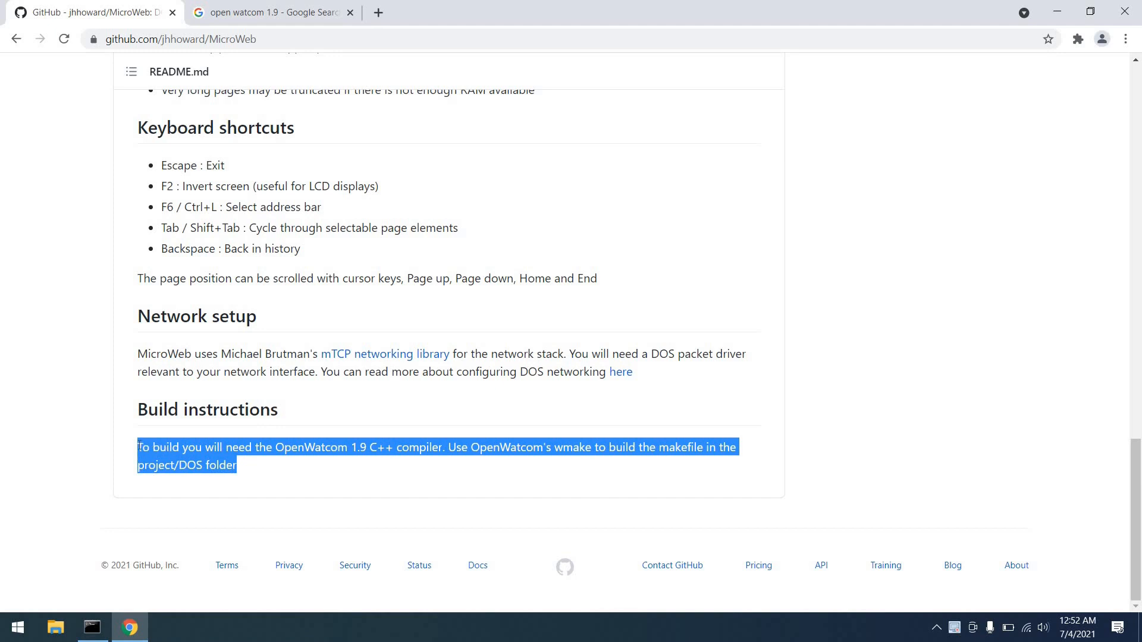
mouse_move(284, 472)
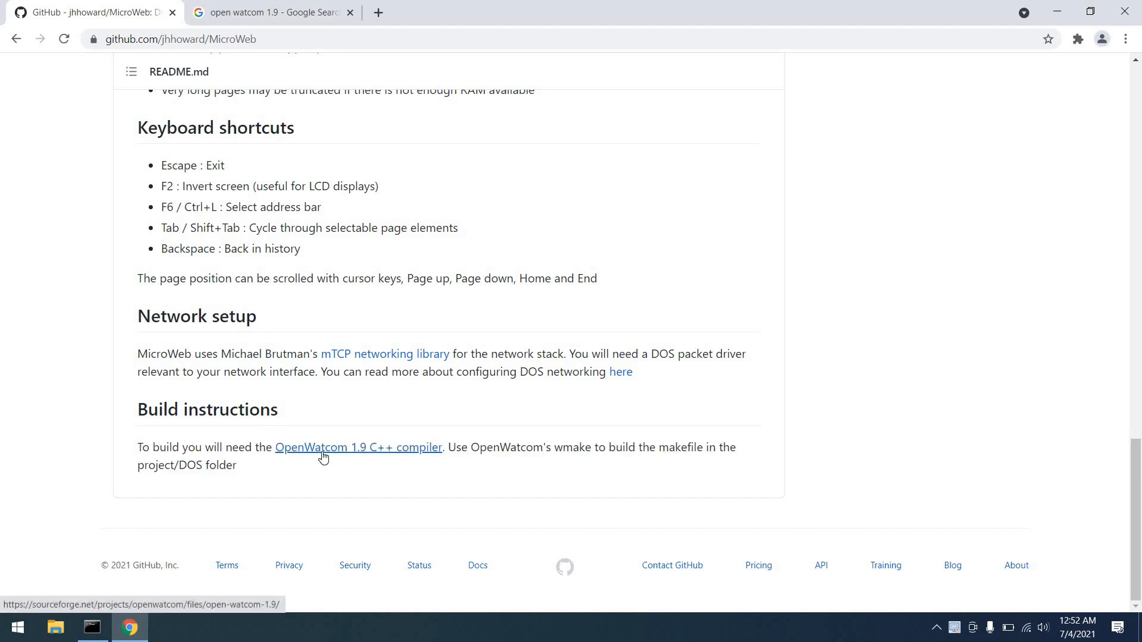
left_click(358, 448)
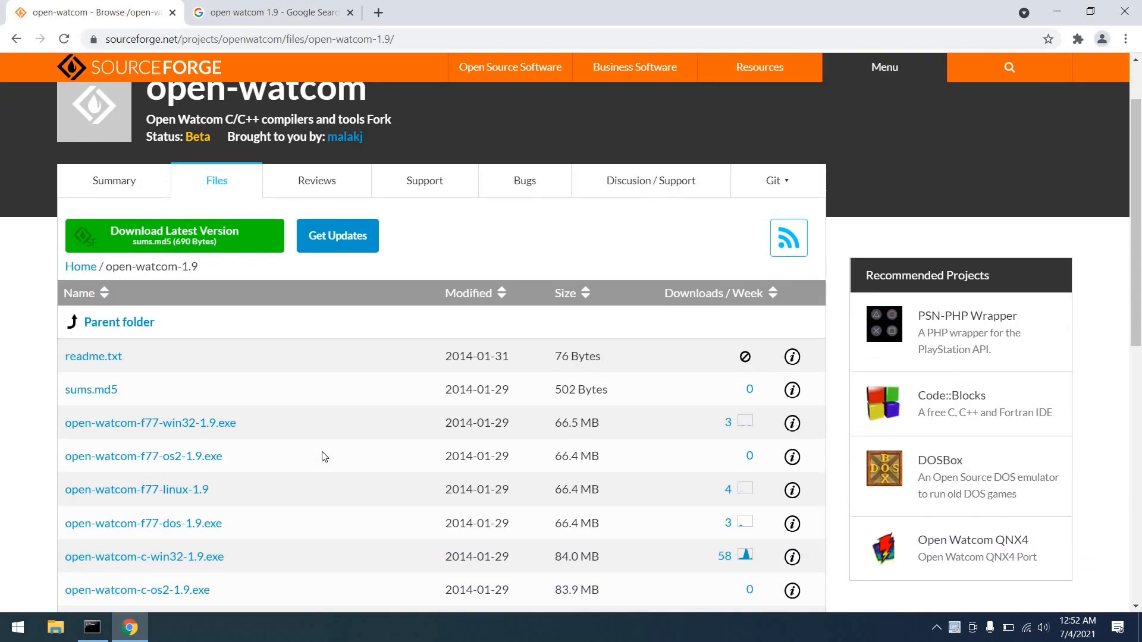
scroll("down", 3)
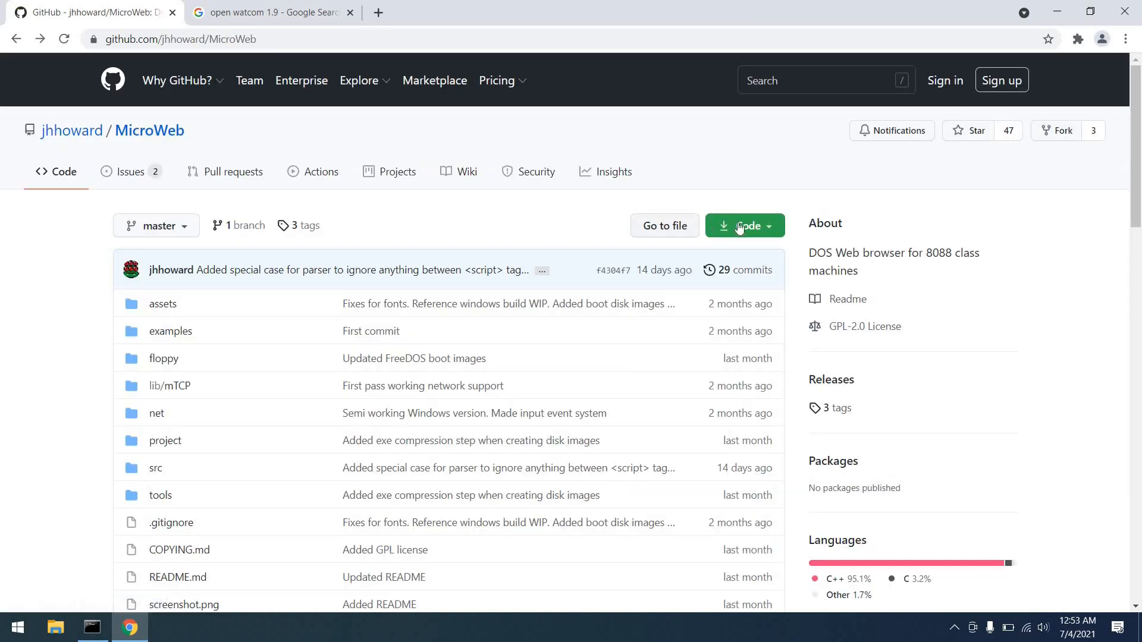
mouse_move(771, 232)
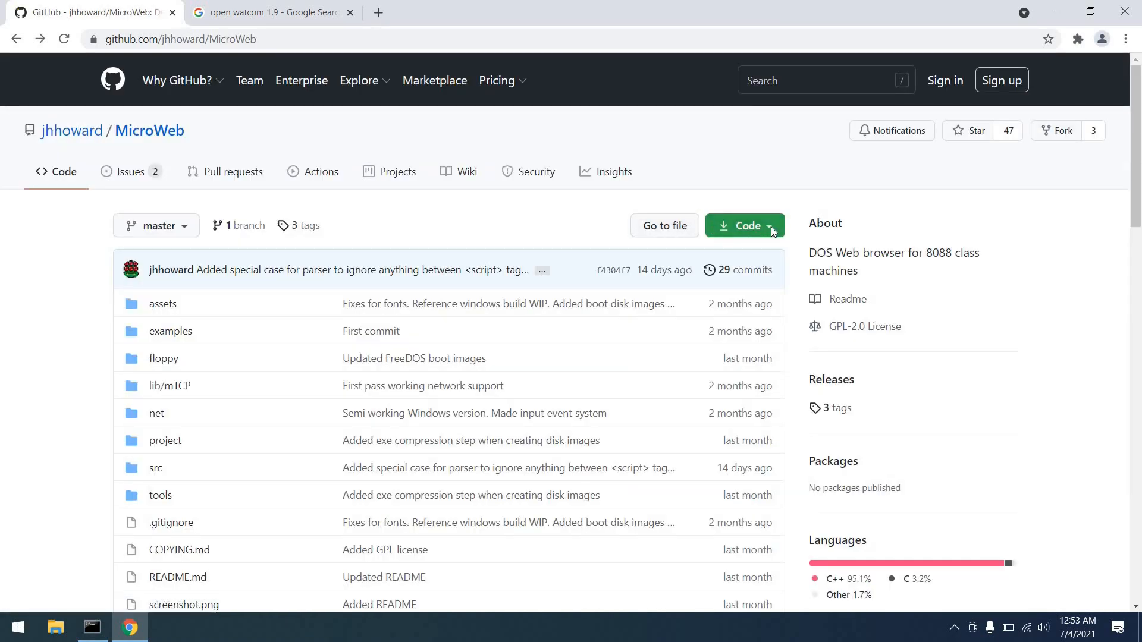
Step: Show the MicroWeb repository's clone address from the green Code button
left_click(744, 226)
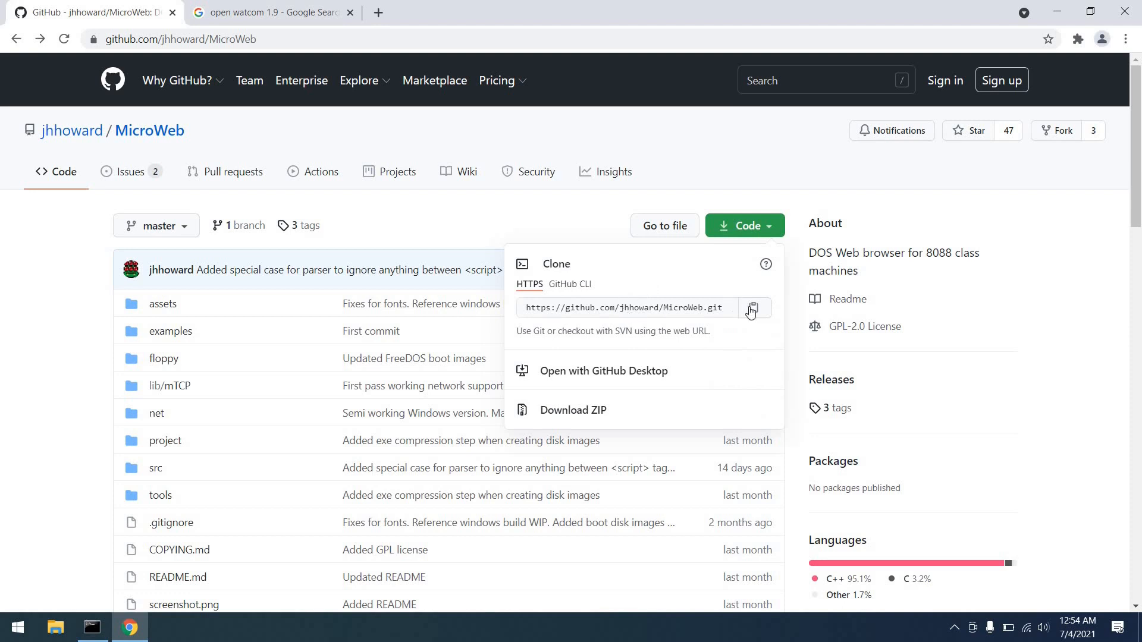
Step: Git clone the MicroWeb repository and move into MicroWeb\project\DOS to build MicroWeb.exe
left_click(754, 306)
type("gi")
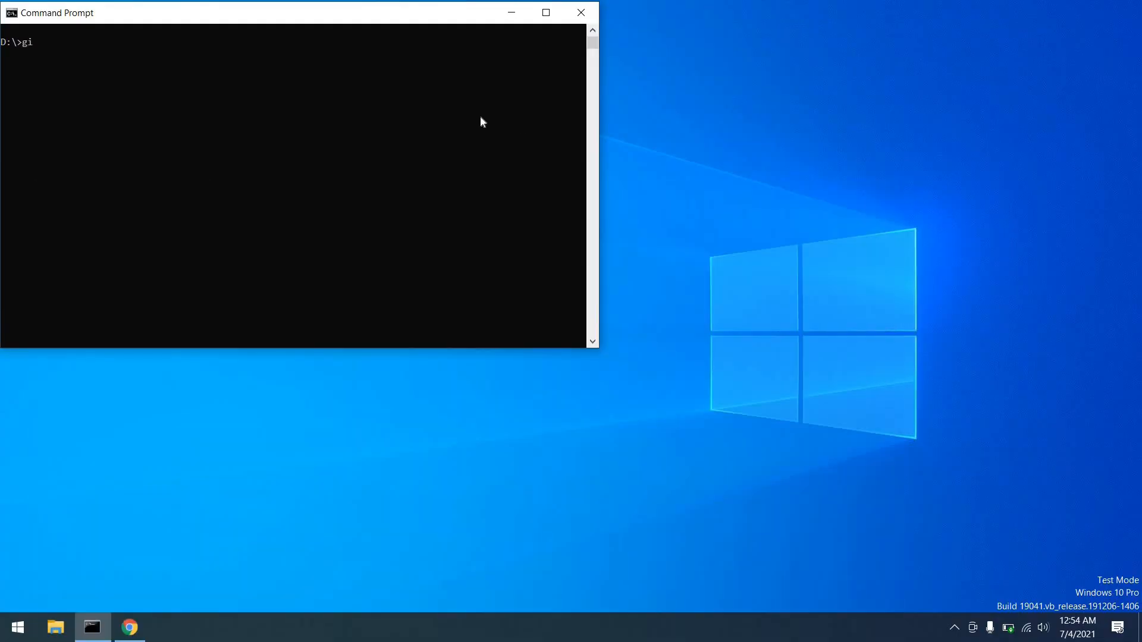
type("t clone https://github.com/jhhoward/MicroWeb.git")
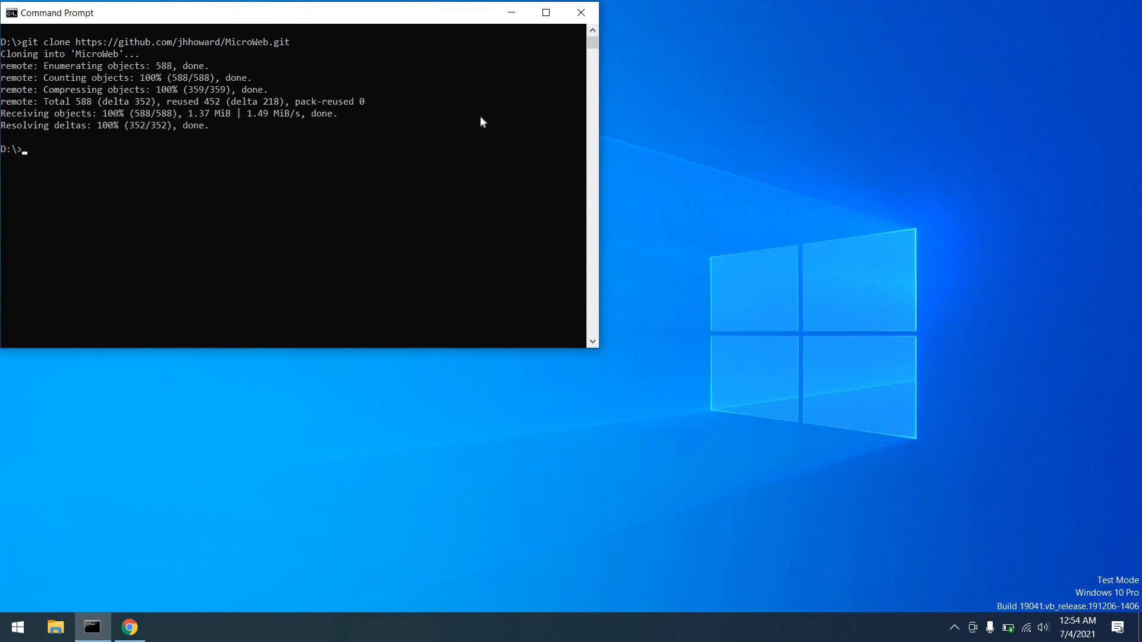
type("cd MicroWeb")
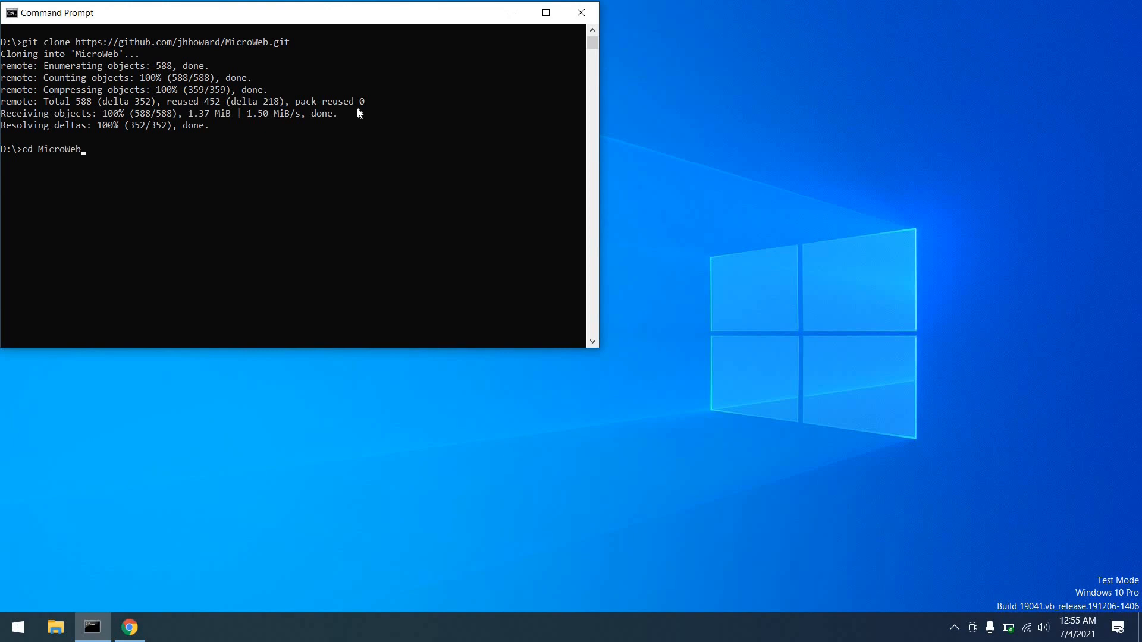
type("\\project\\DOS")
type("dir *.exe")
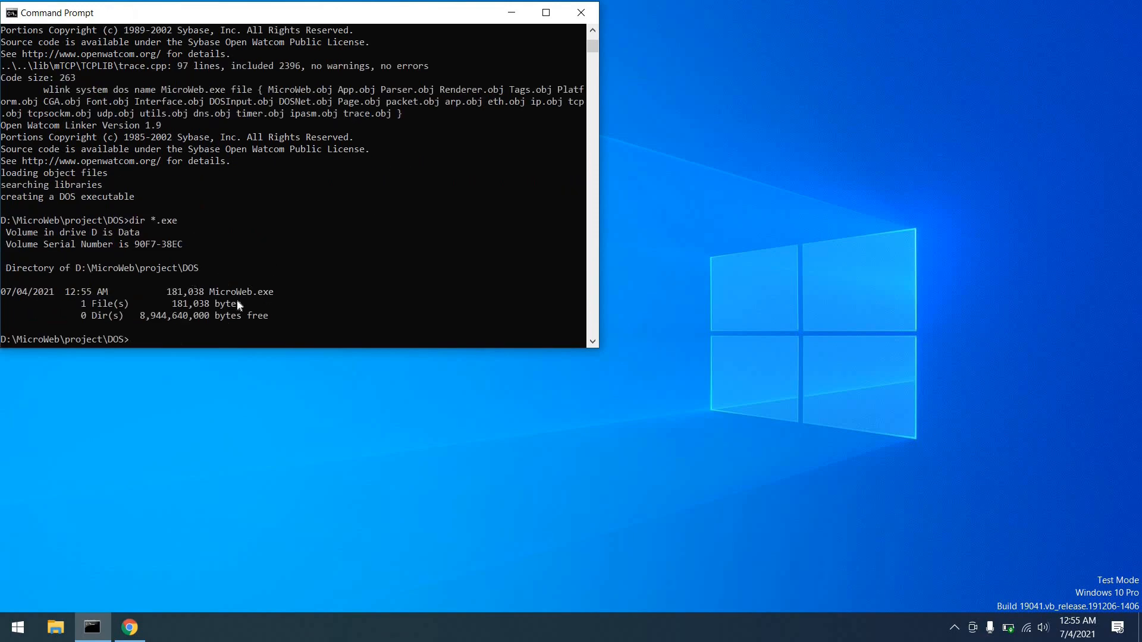
mouse_move(164, 15)
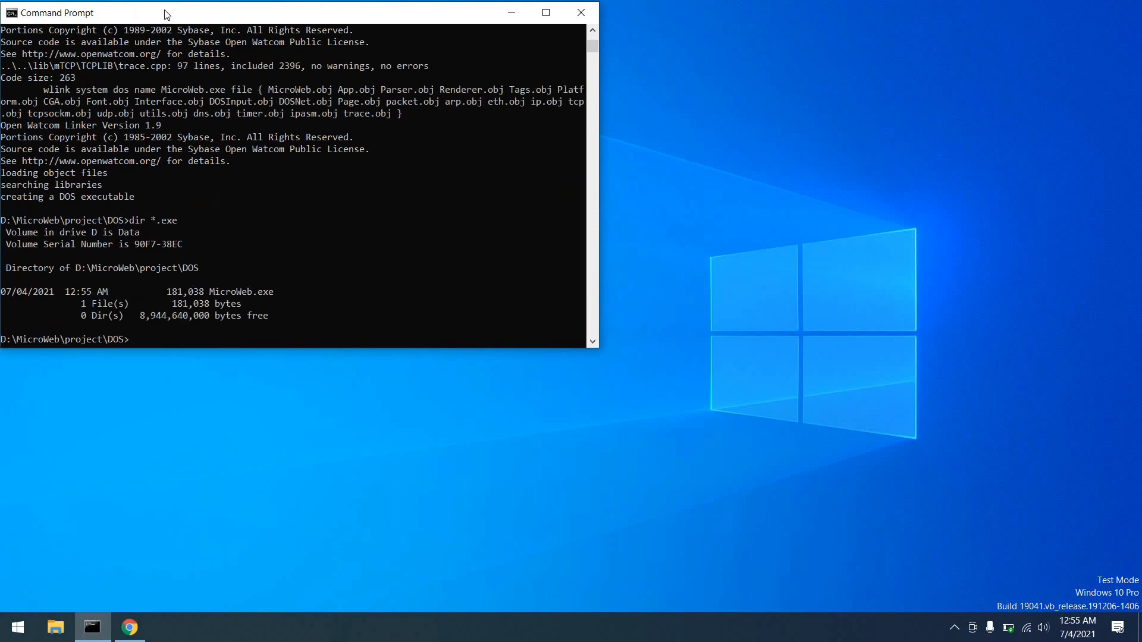
Step: Download pcntpk.zip from the Packet Drivers for DOS page and close that page
left_click(129, 627)
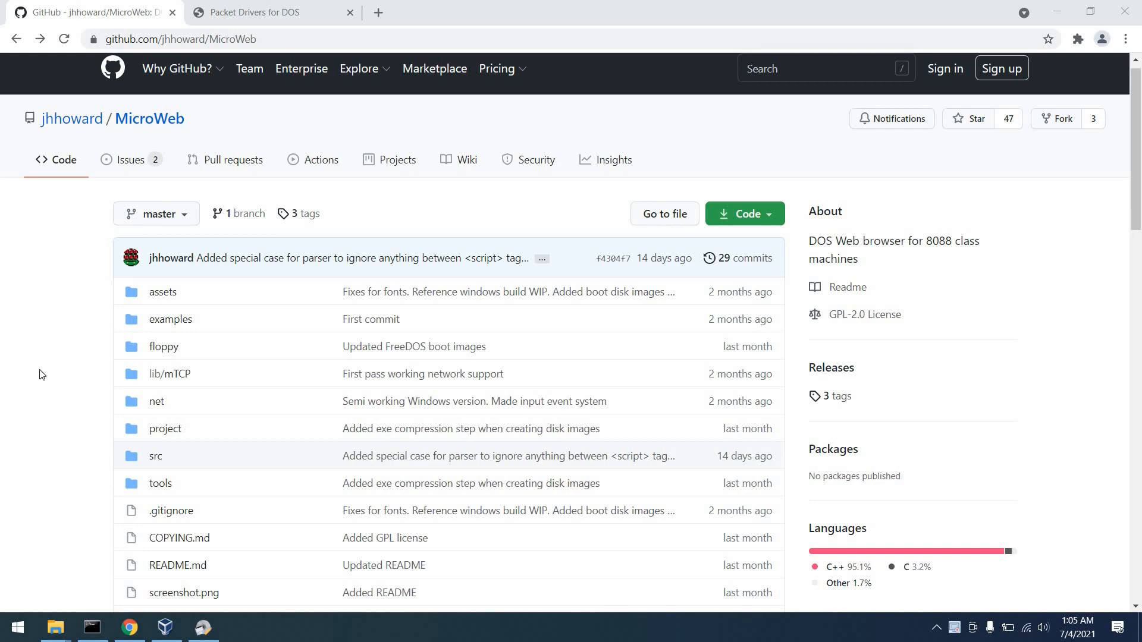
scroll("down", 3)
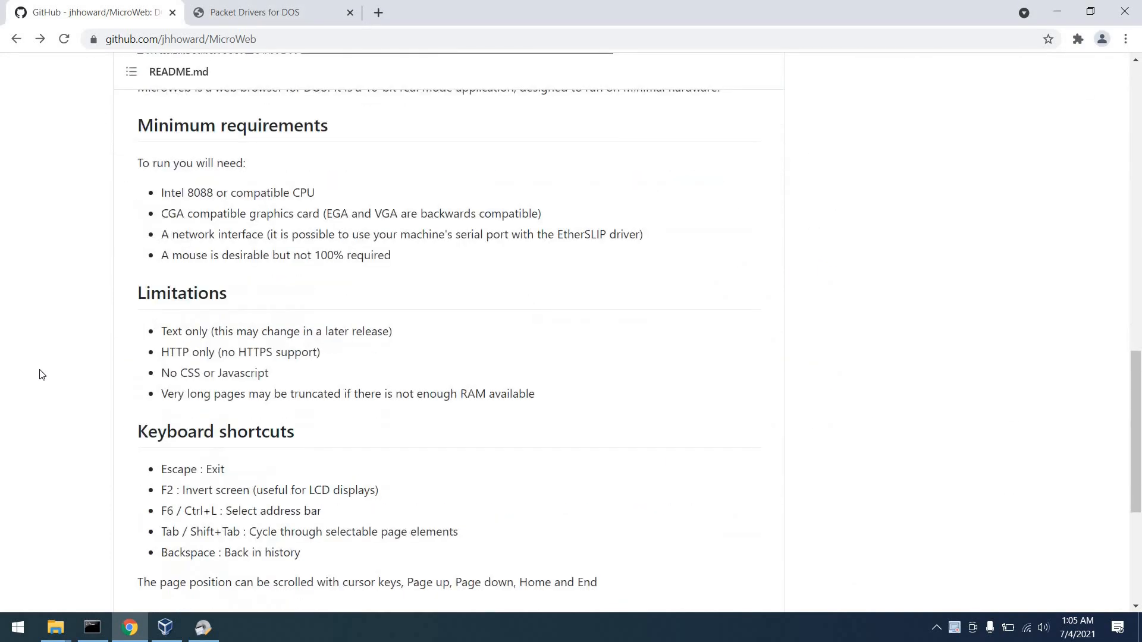
scroll("down", 3)
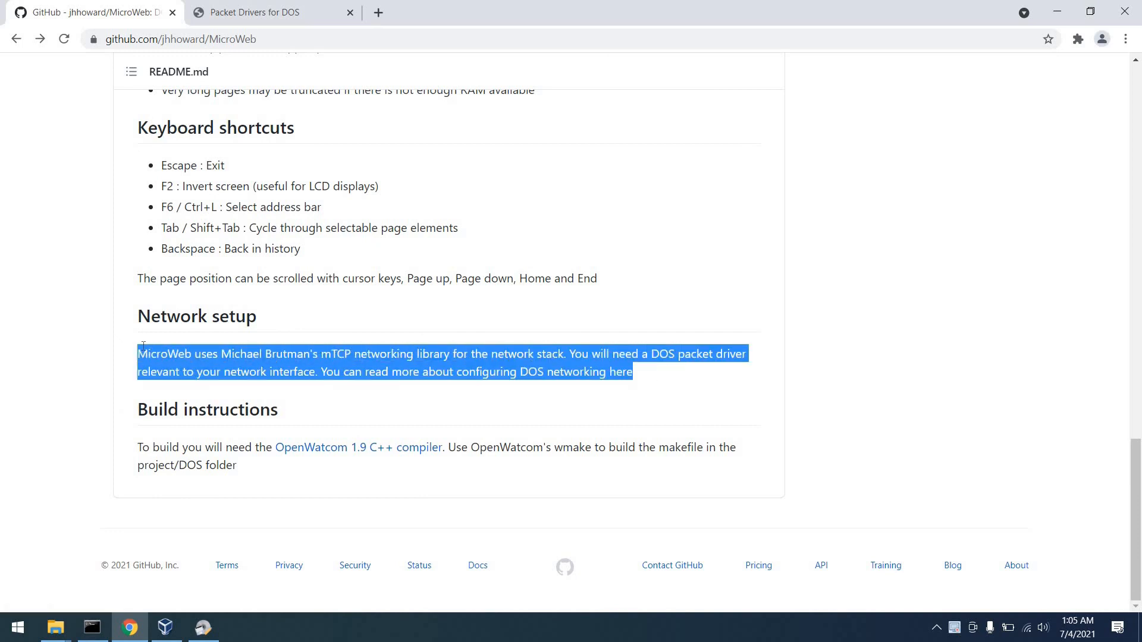
left_click(83, 415)
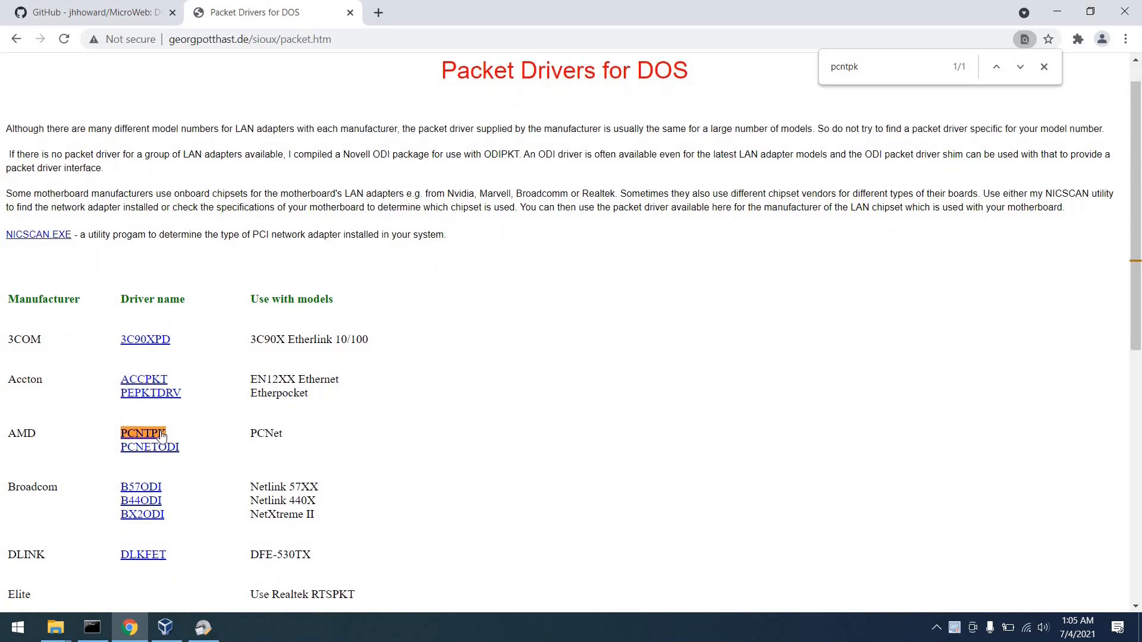
left_click(141, 433)
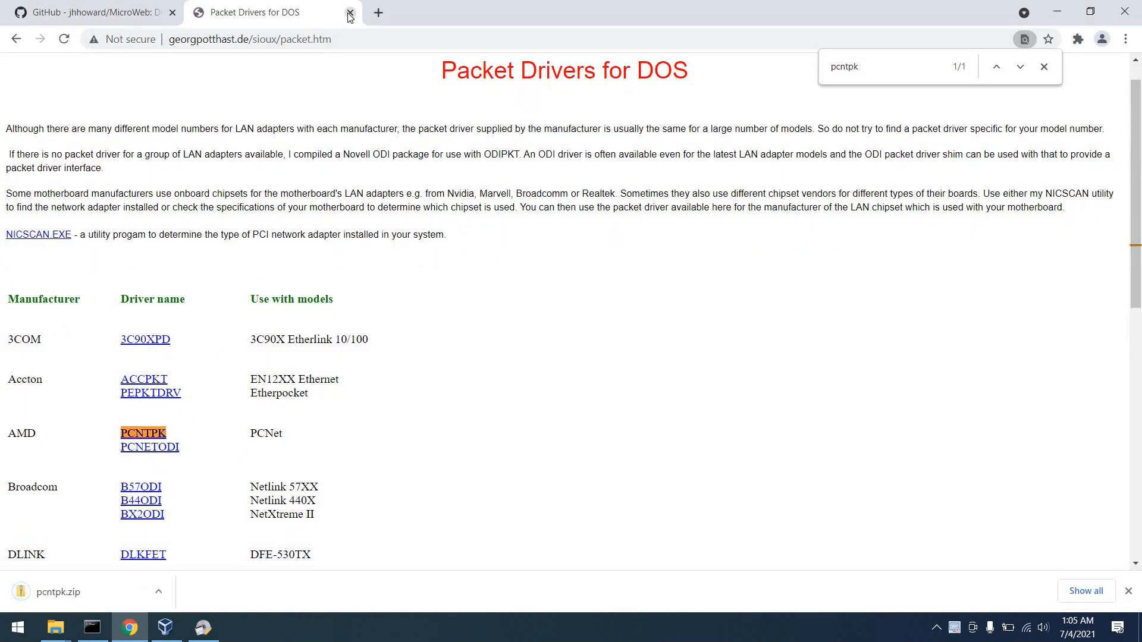
left_click(348, 12)
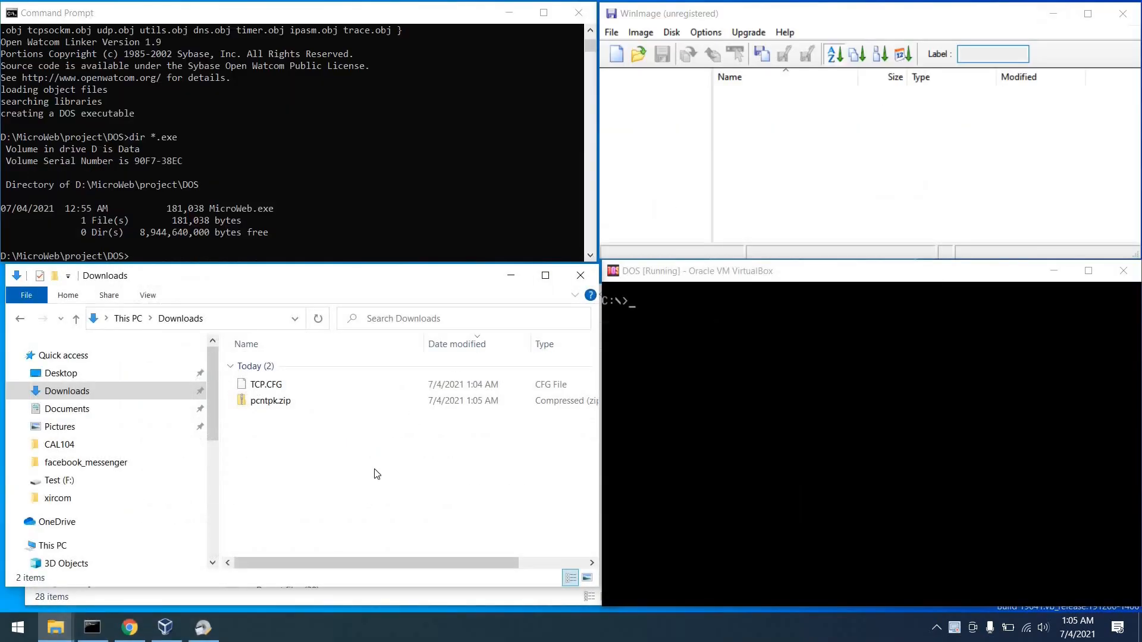
Step: Extract pcntpk.zip in Downloads and look inside the extracted pcntpk folder
left_click(270, 400)
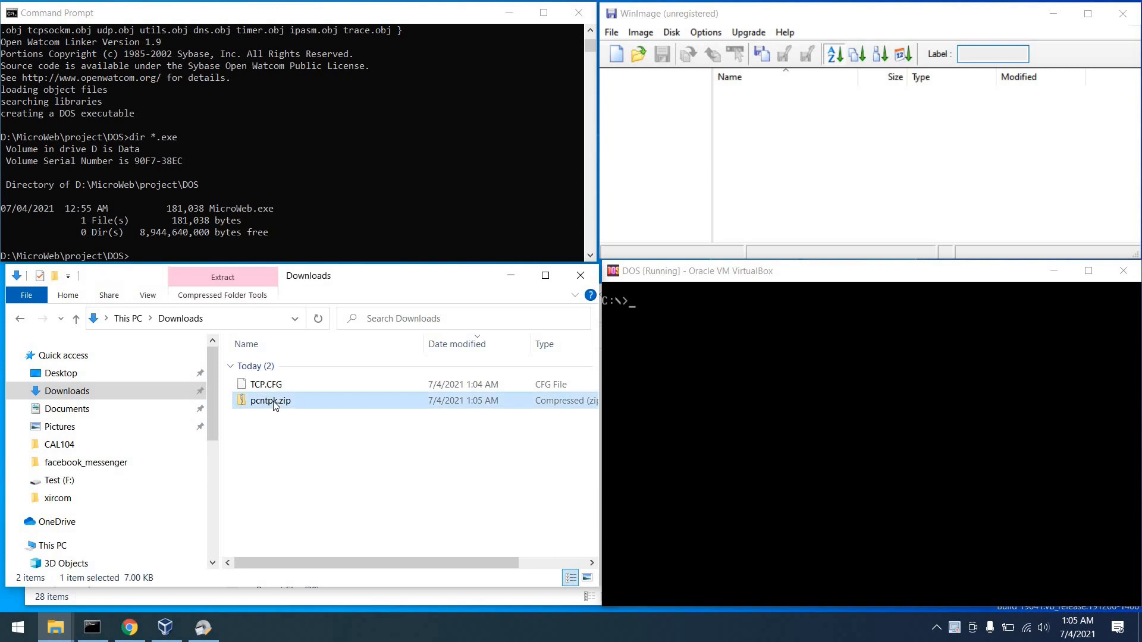
right_click(270, 401)
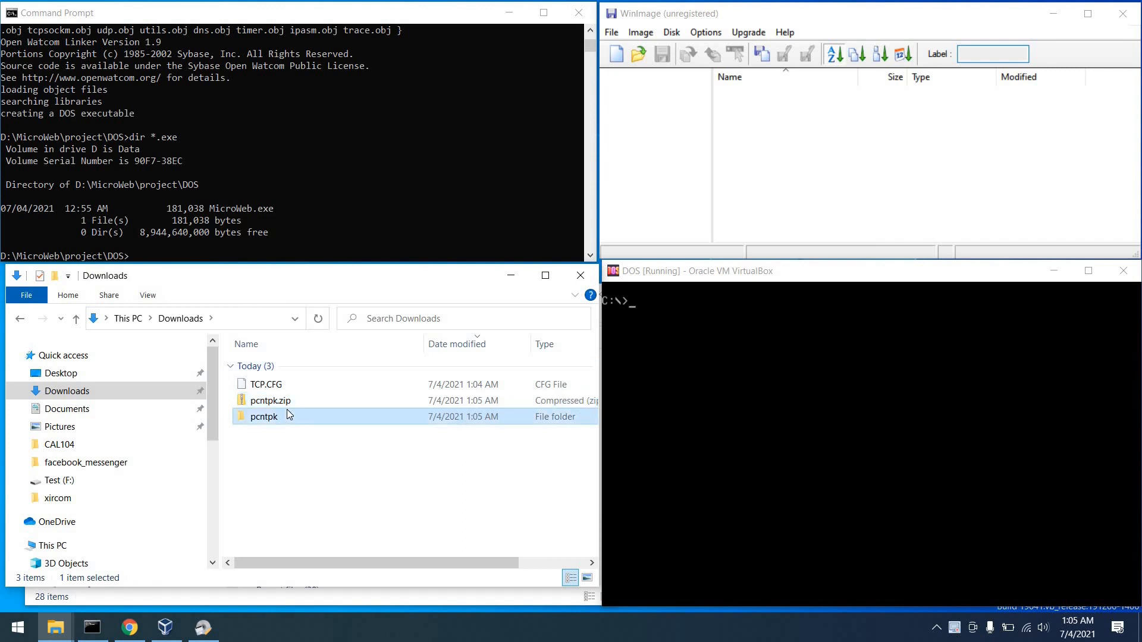
double_click(264, 416)
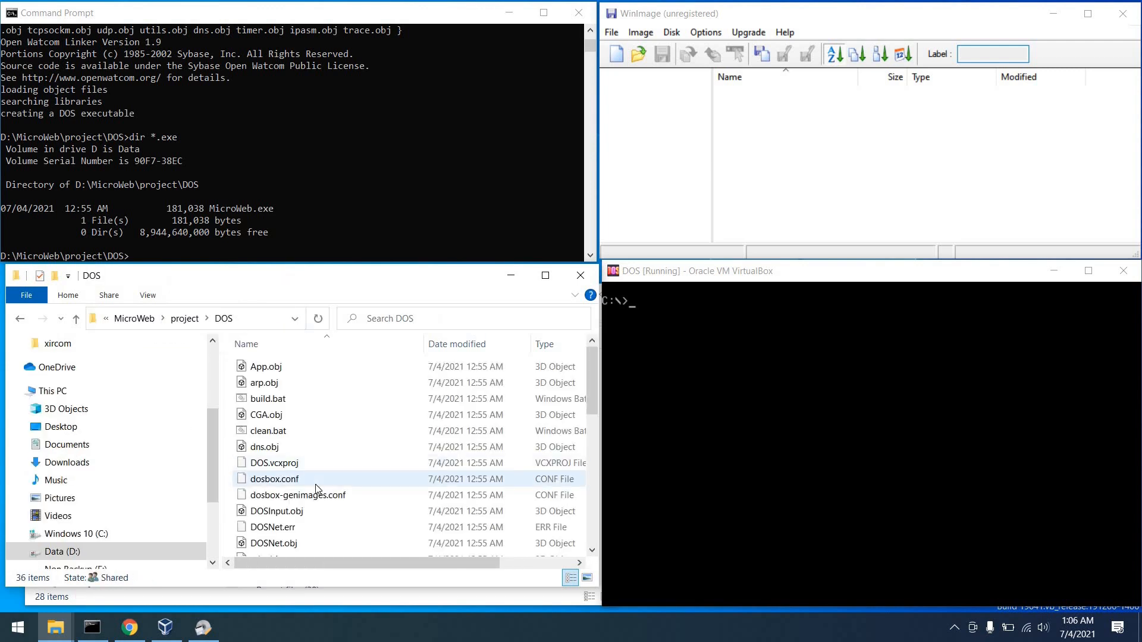
scroll("down", 3)
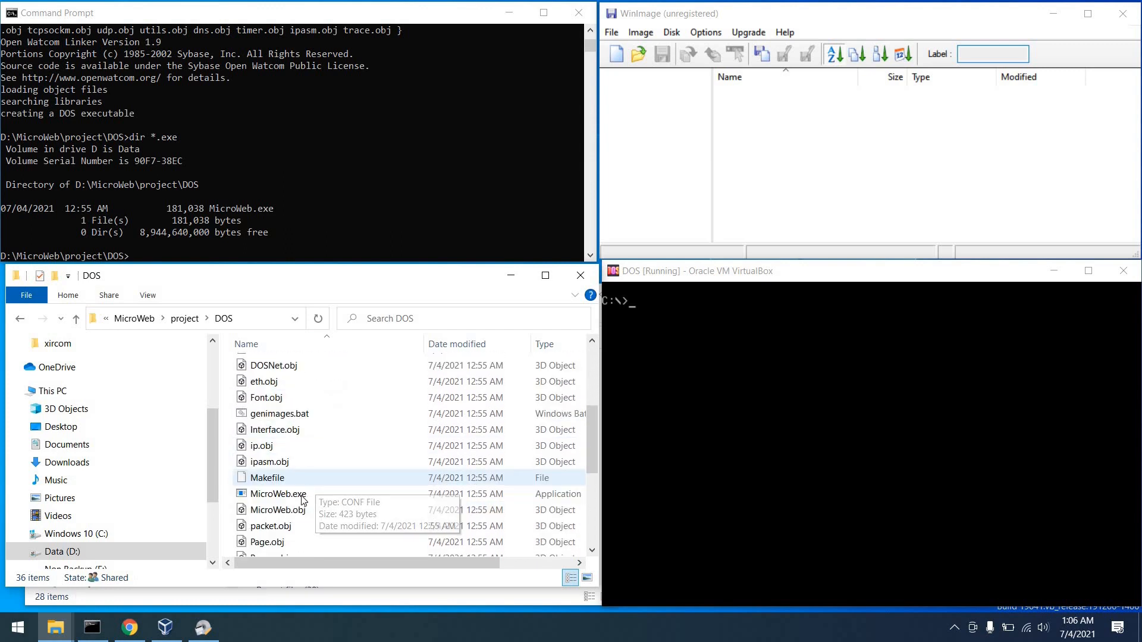
Step: Copy MicroWeb.exe from MicroWeb\project\DOS into Downloads beside TCP.CFG and pcntpk.com
left_click(277, 493)
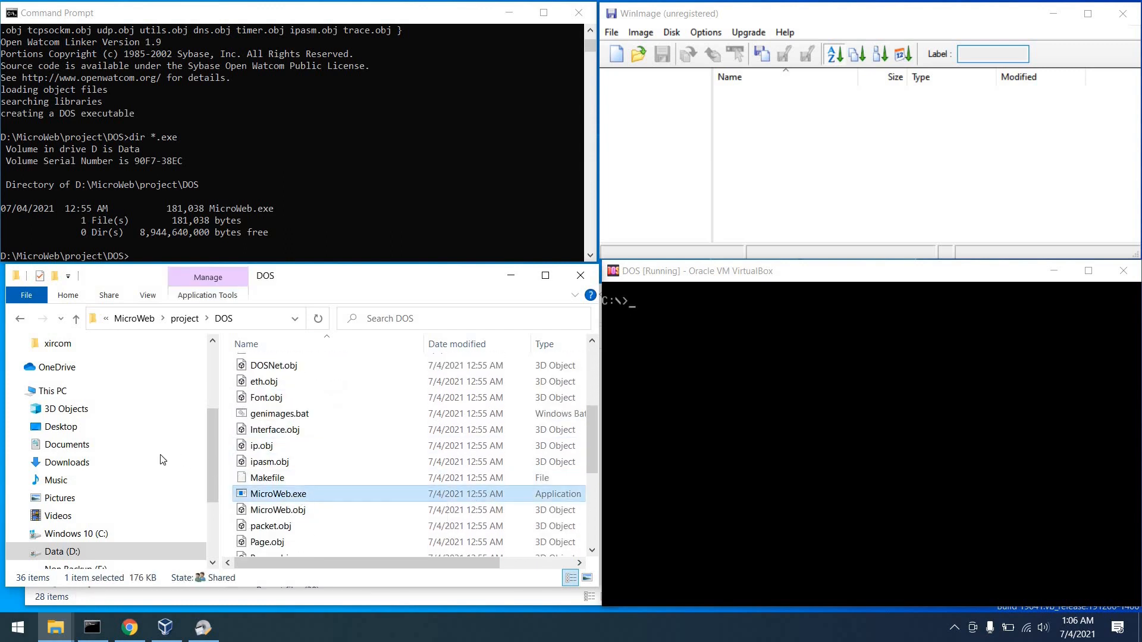
left_click(67, 462)
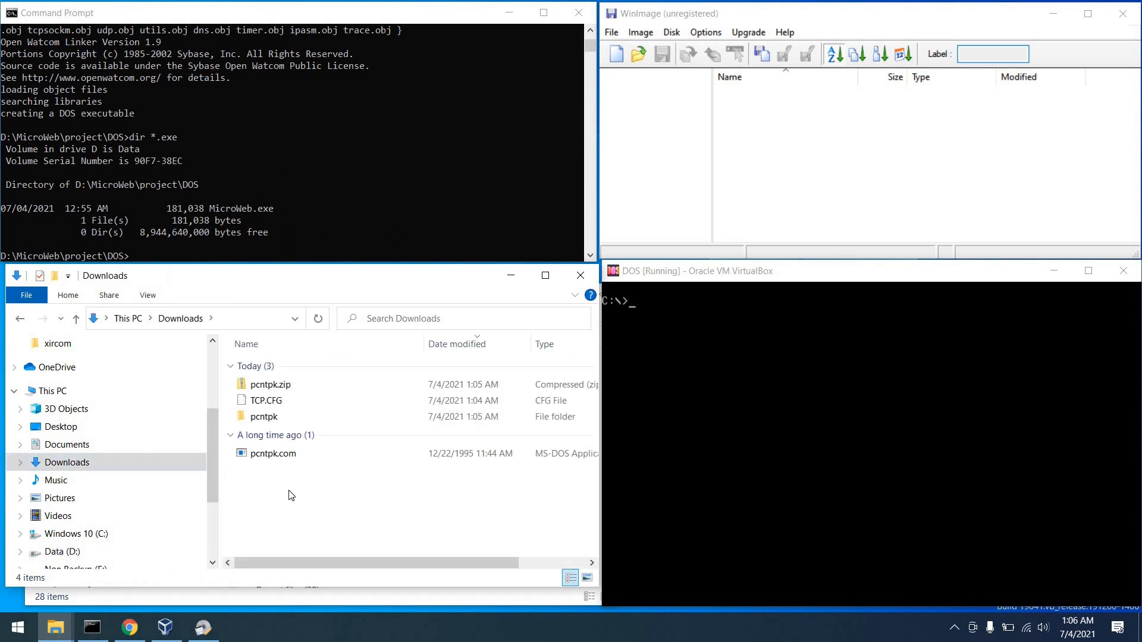
left_click(277, 432)
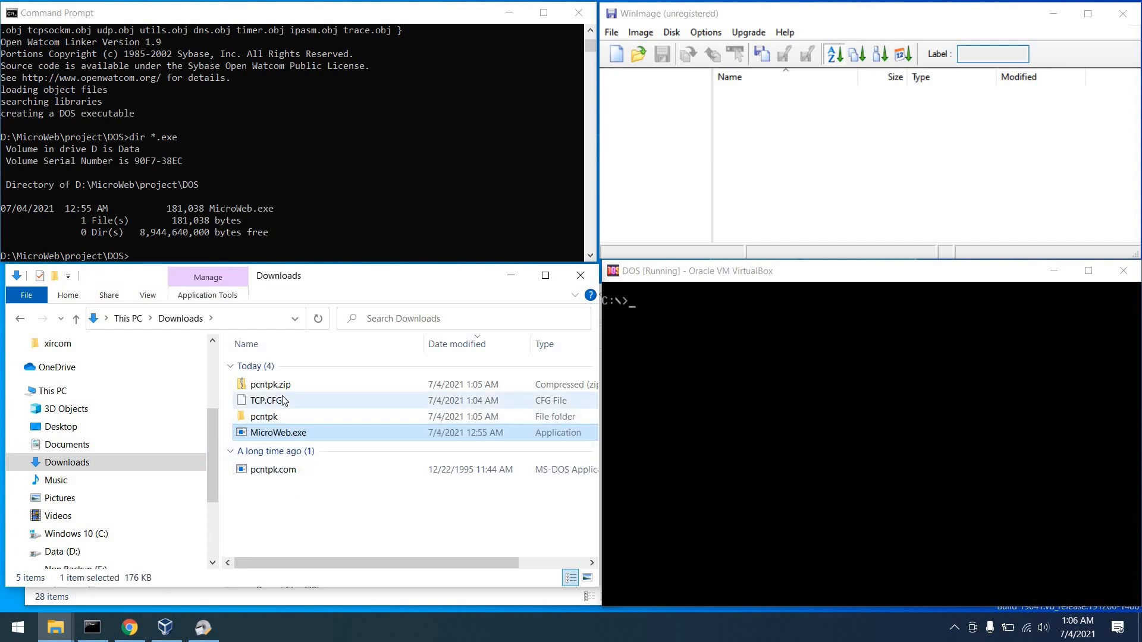
left_click(270, 384)
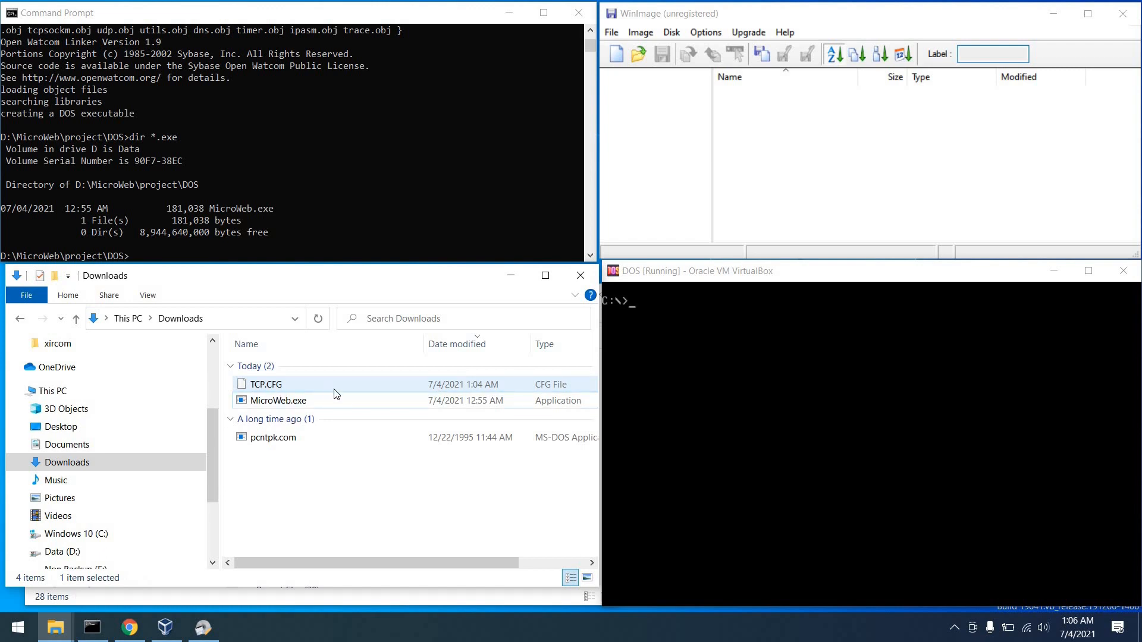
left_click(264, 384)
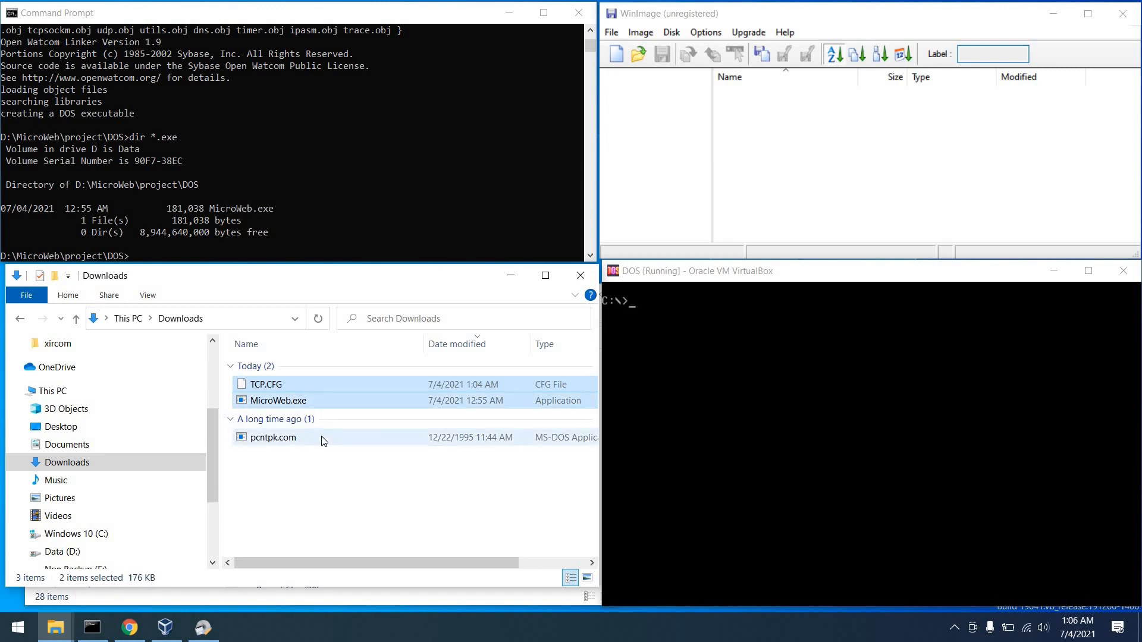
left_click(288, 464)
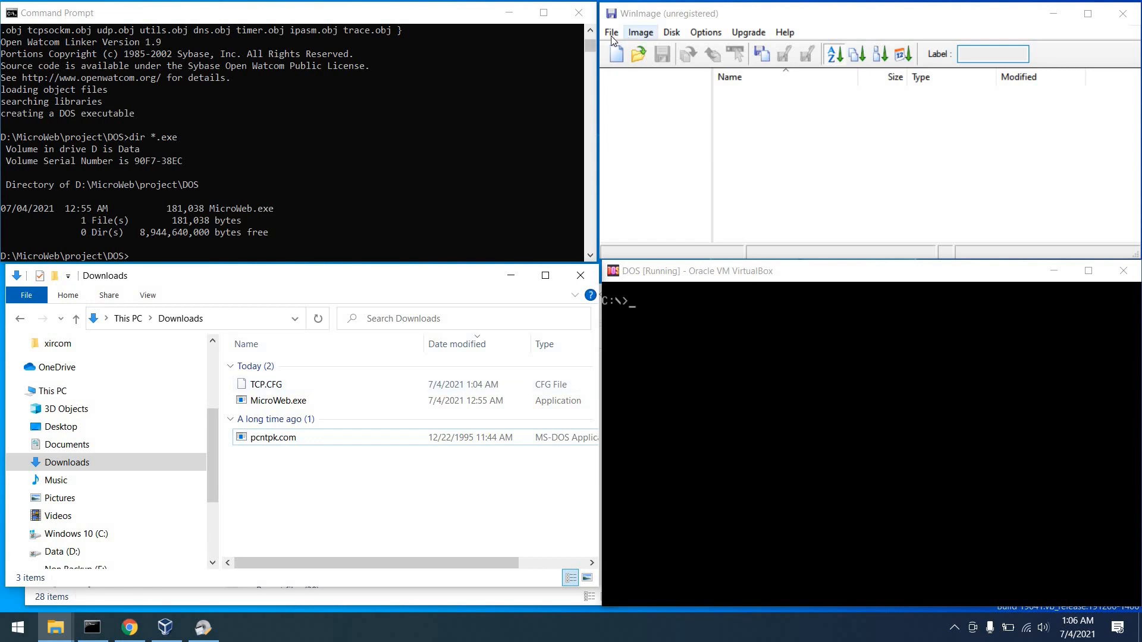
Step: Create a new standard 1.44 MB floppy image in WinImage
left_click(611, 32)
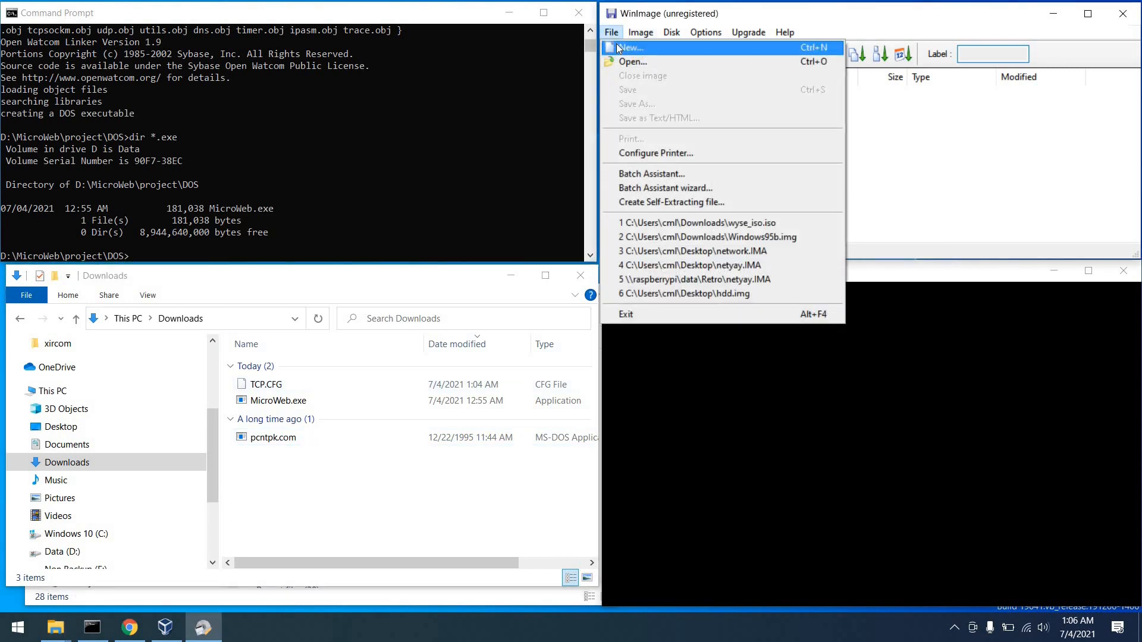
left_click(630, 48)
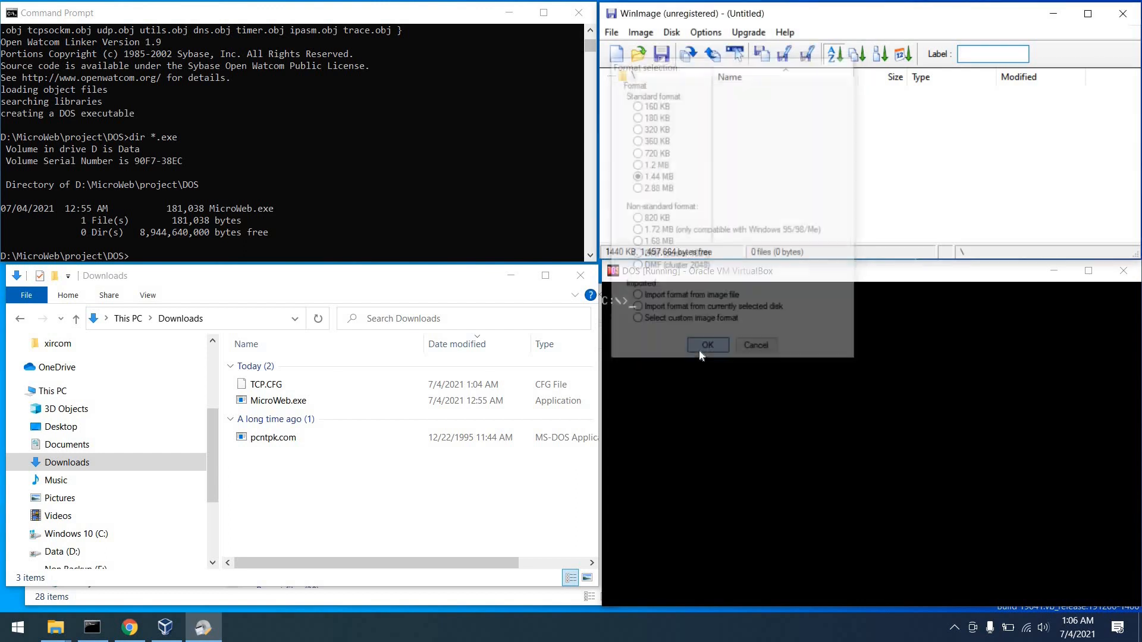
left_click(706, 345)
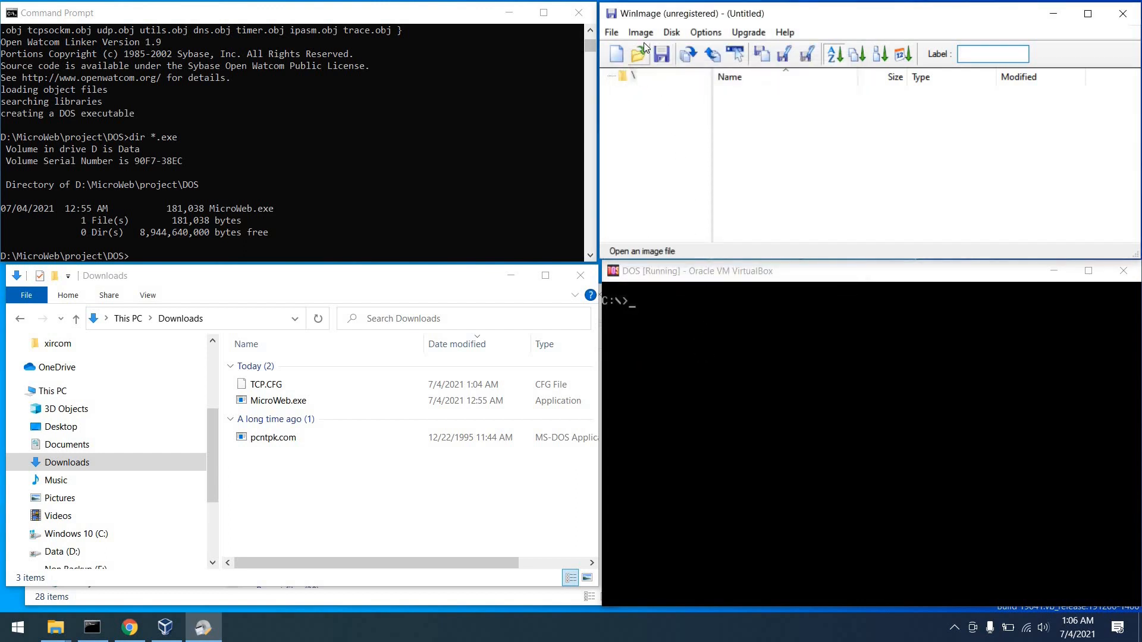
Step: Inject the Downloads folder's 4 files into the floppy image
left_click(639, 33)
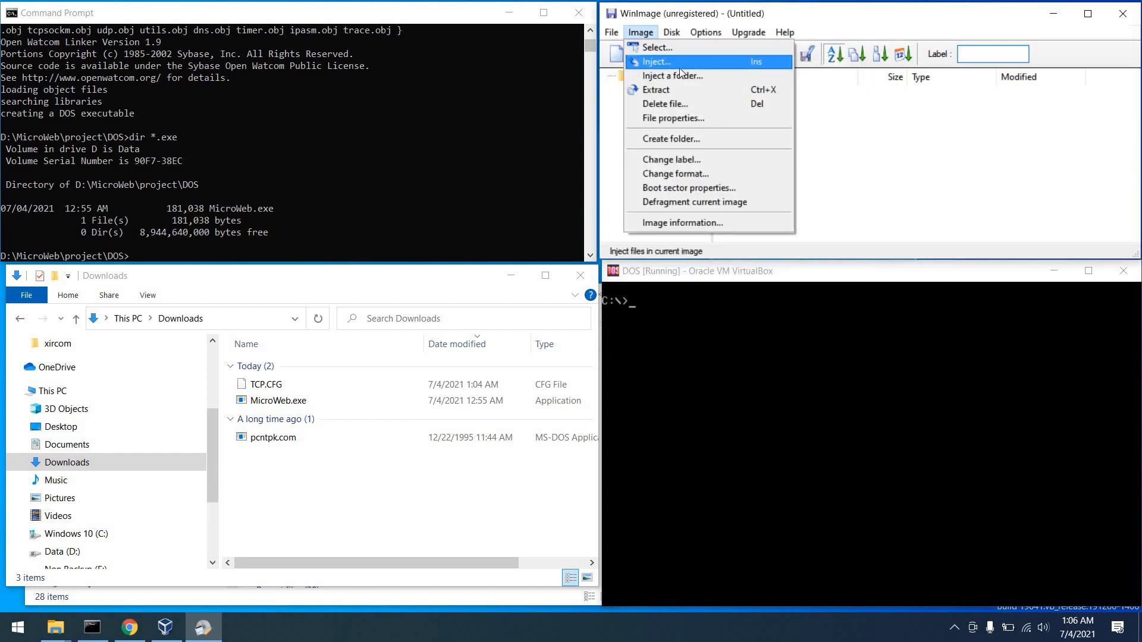
left_click(671, 75)
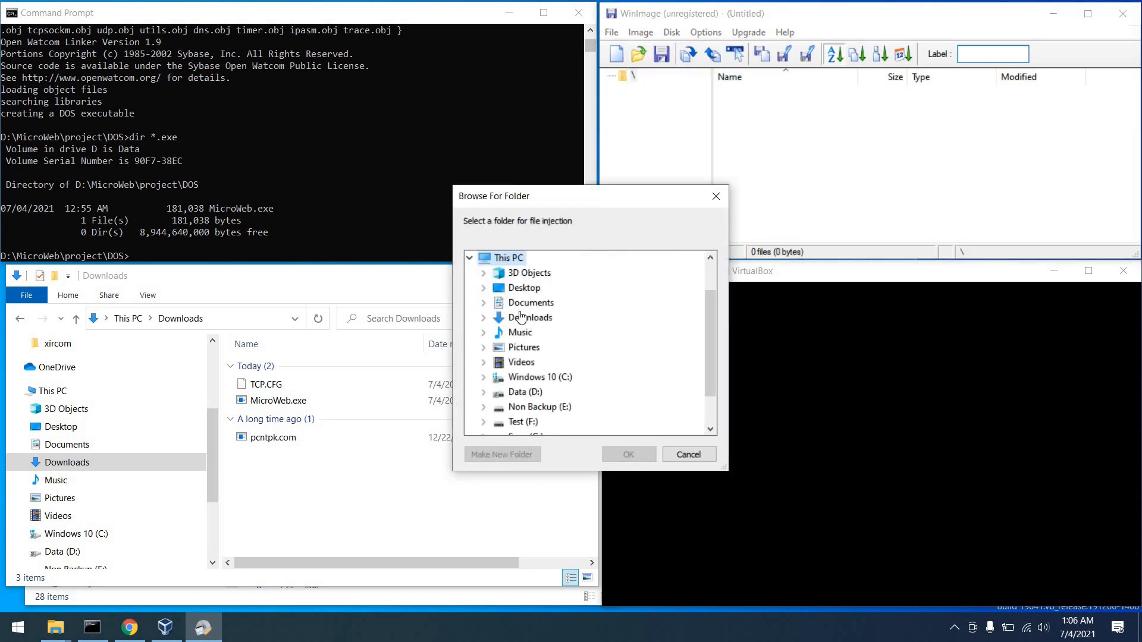
left_click(533, 317)
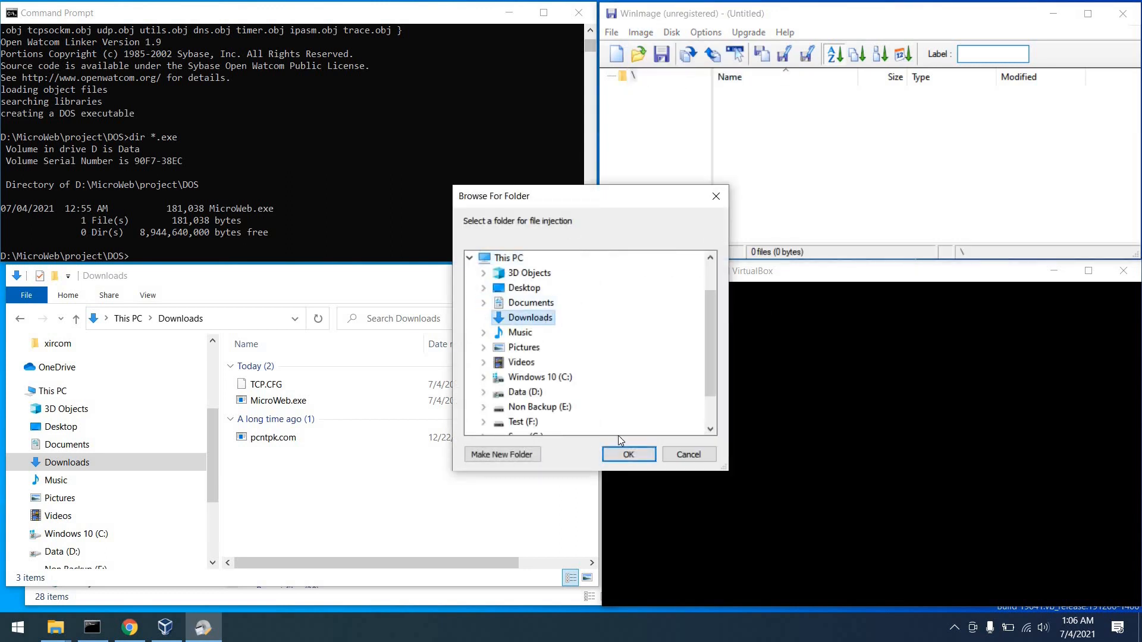
left_click(627, 454)
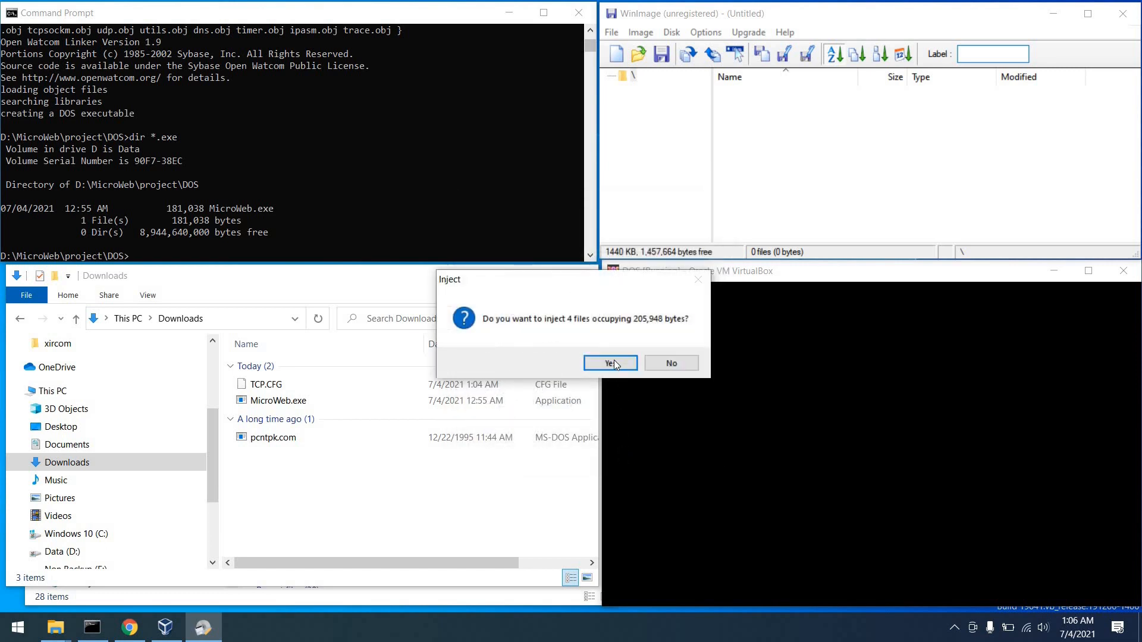
left_click(608, 363)
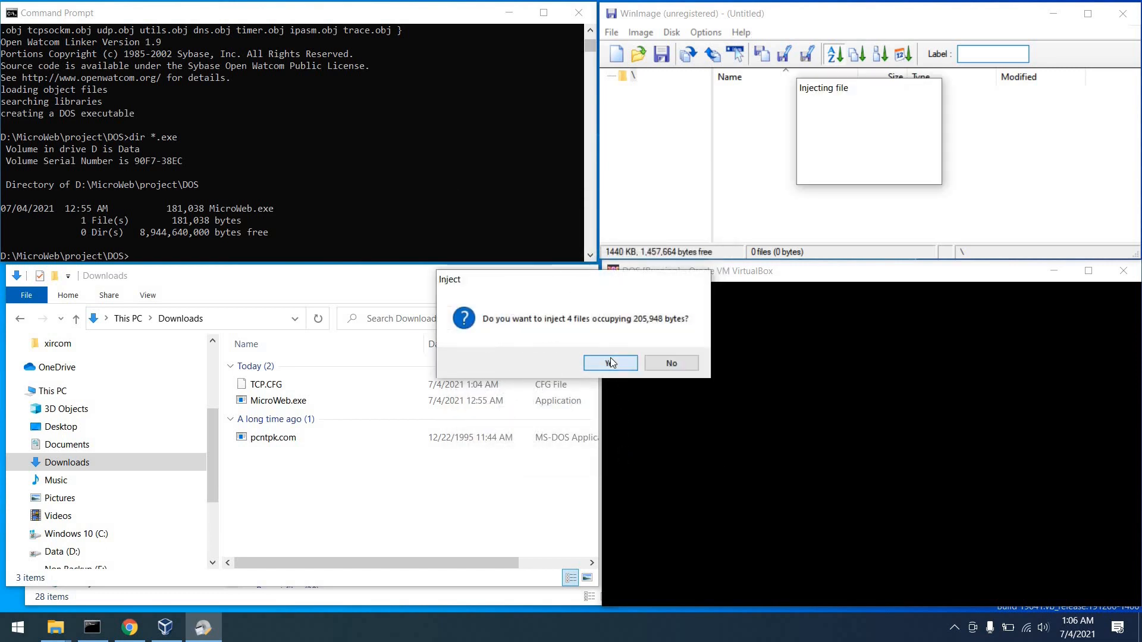
Step: Delete the stray desktop.ini from the image, leaving MicroWeb.exe, pcntpk.com and tcp.cfg
left_click(610, 363)
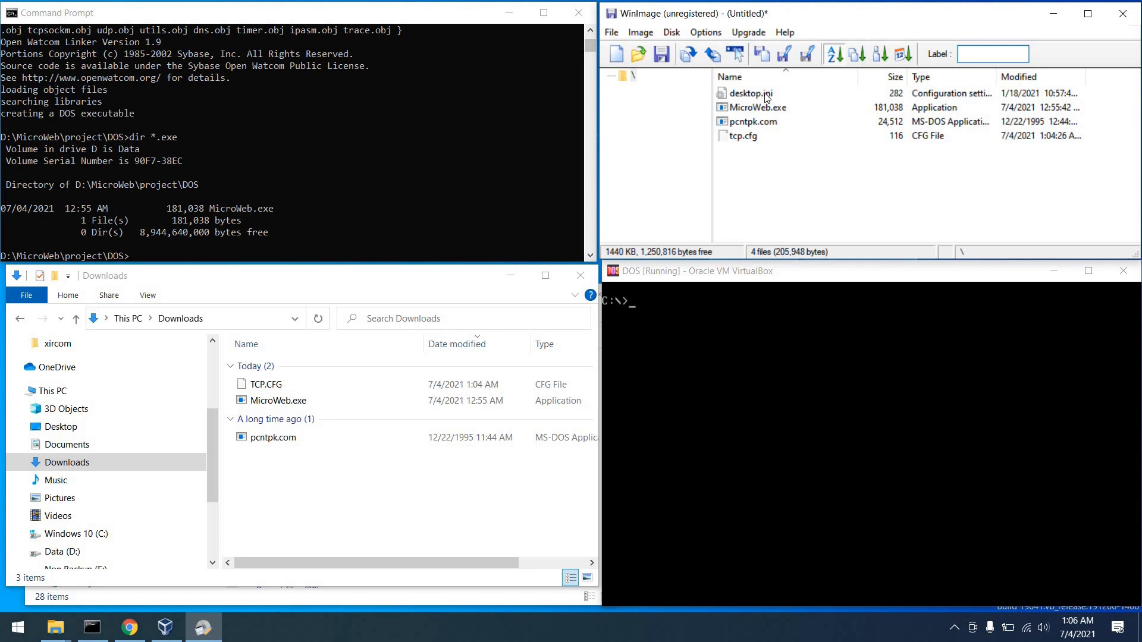
left_click(748, 93)
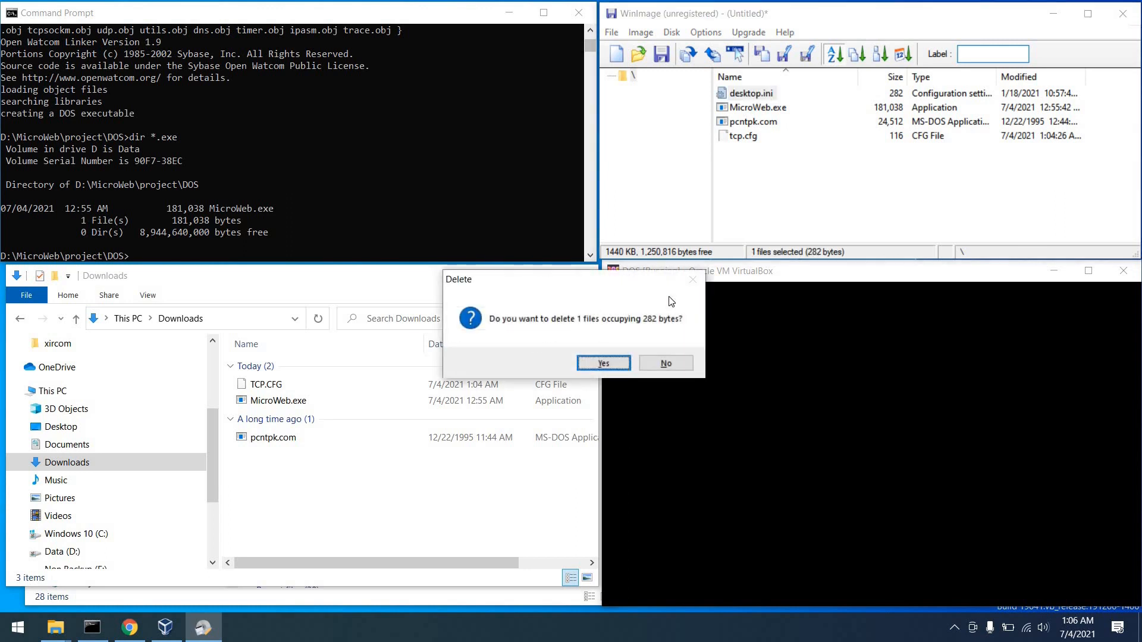
left_click(601, 363)
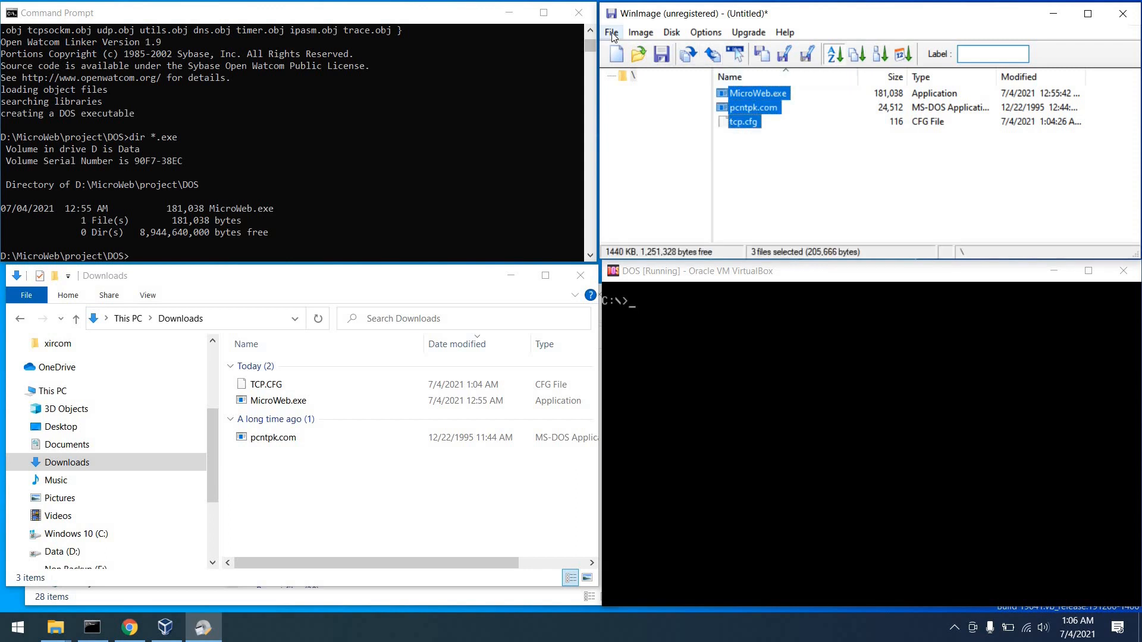
Step: Save the image as microweb.ima on the Desktop and minimize File Explorer
left_click(610, 32)
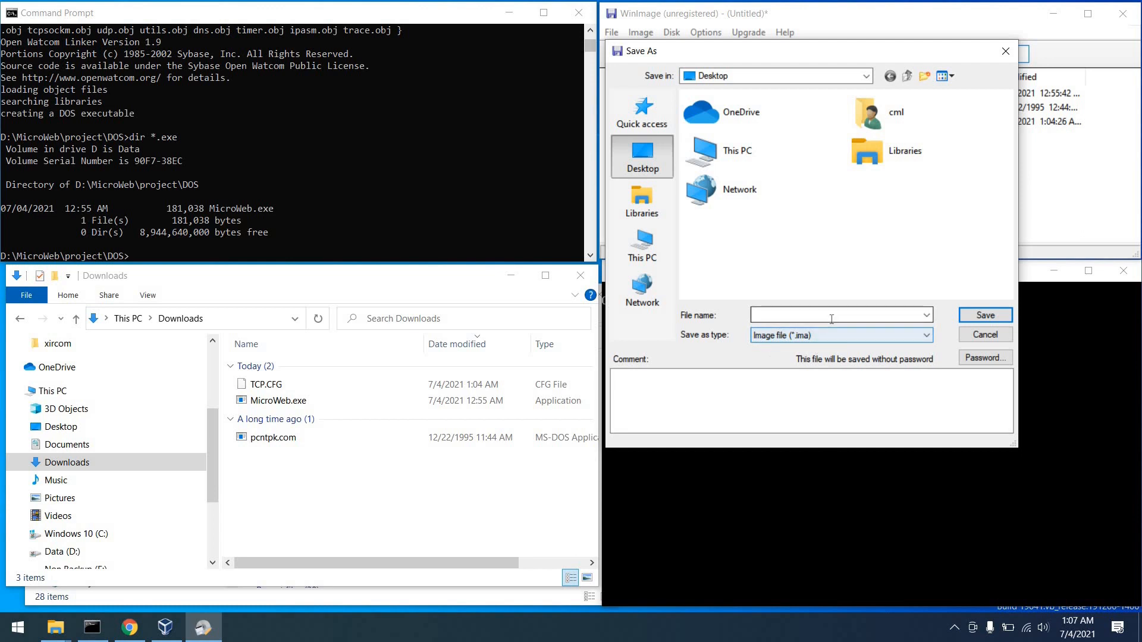
left_click(837, 314)
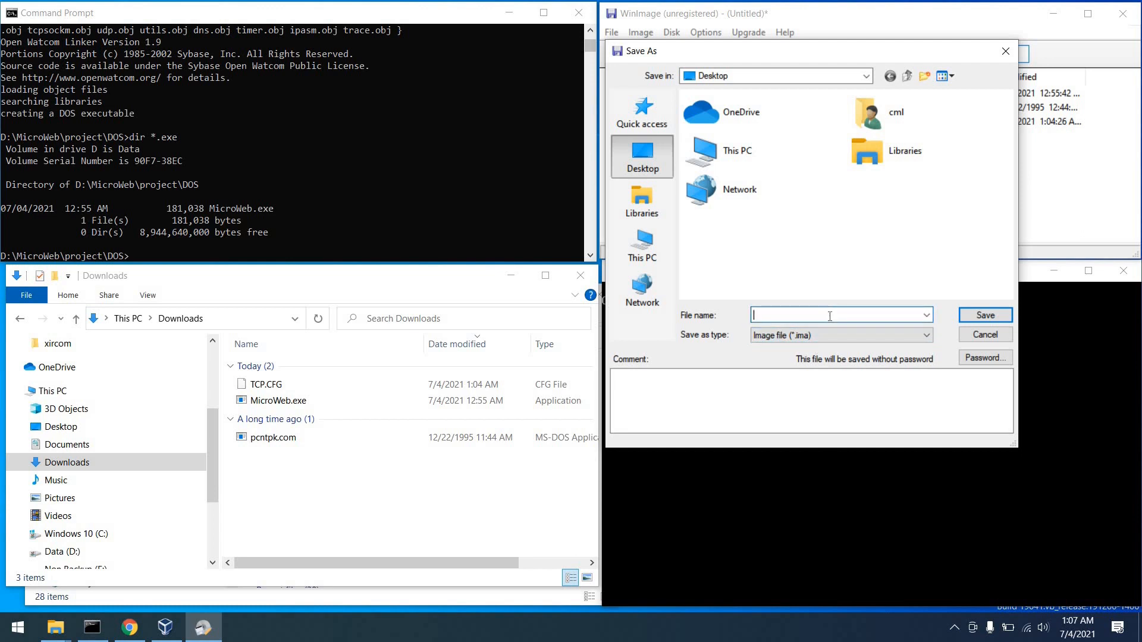
type("microweb.ima")
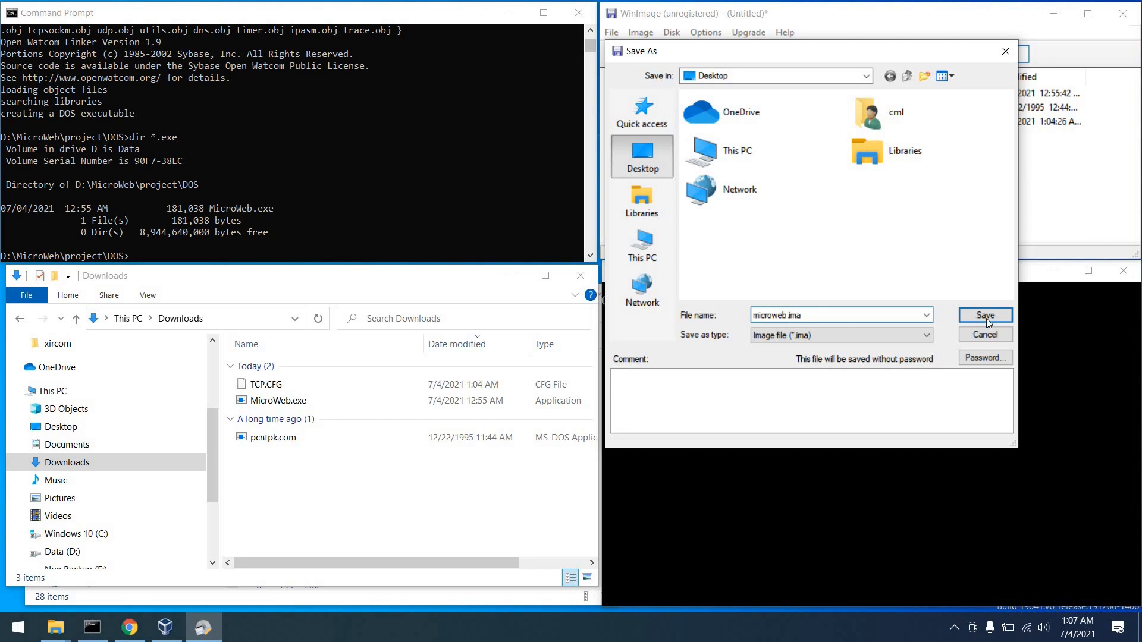
left_click(985, 314)
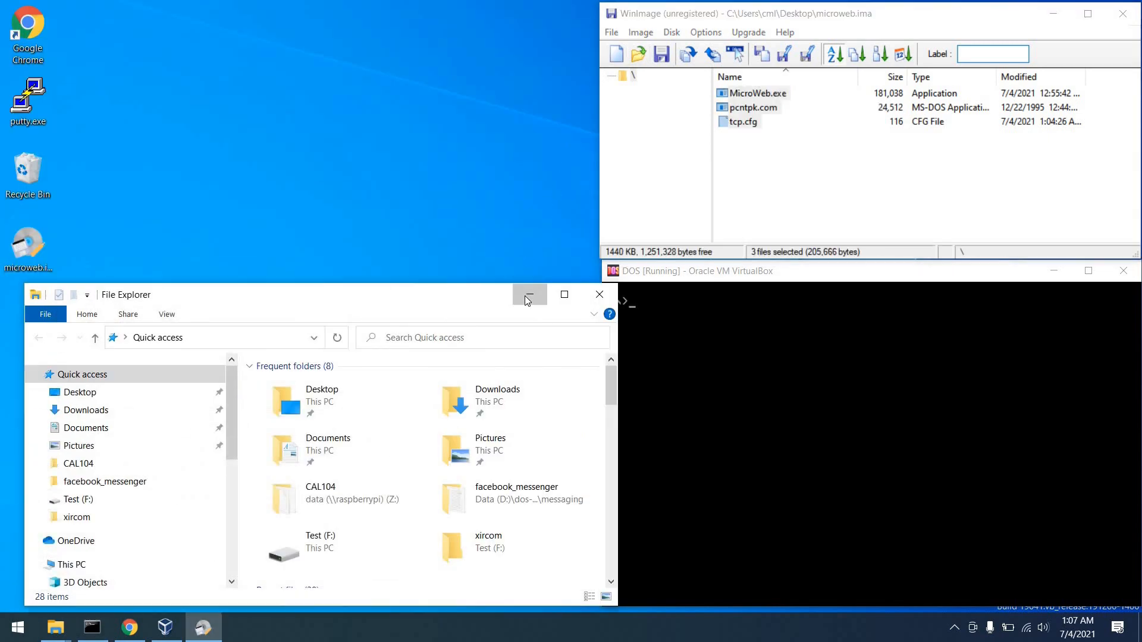
left_click(528, 295)
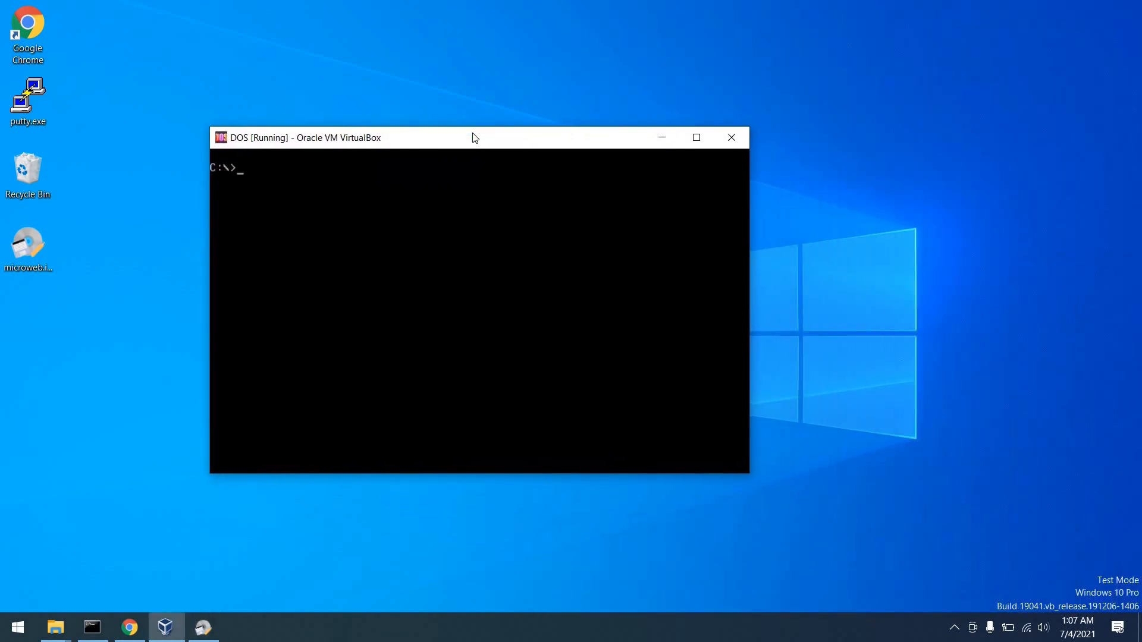
Step: Insert microweb.ima from the Desktop into the DOS VM's floppy drive and focus the VM
left_click(500, 203)
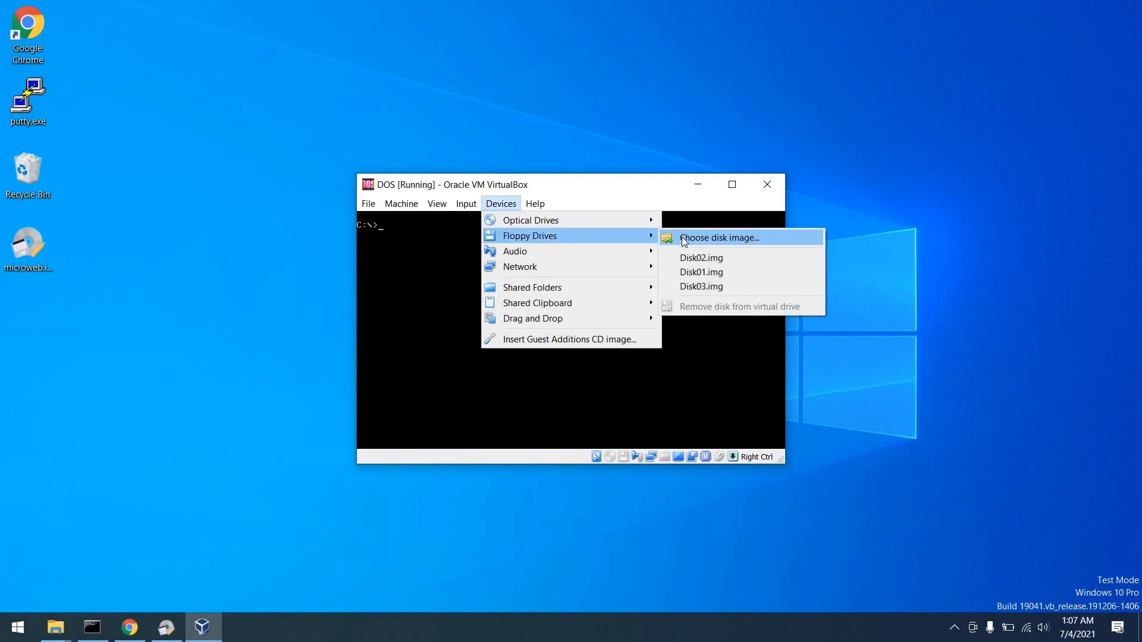
left_click(718, 238)
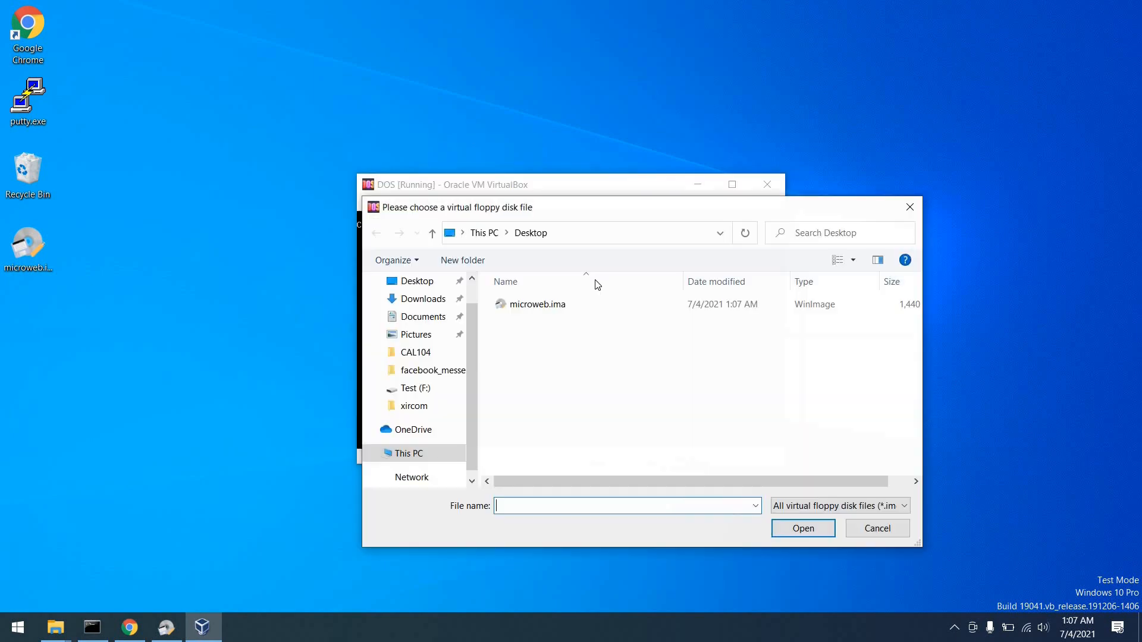
left_click(404, 454)
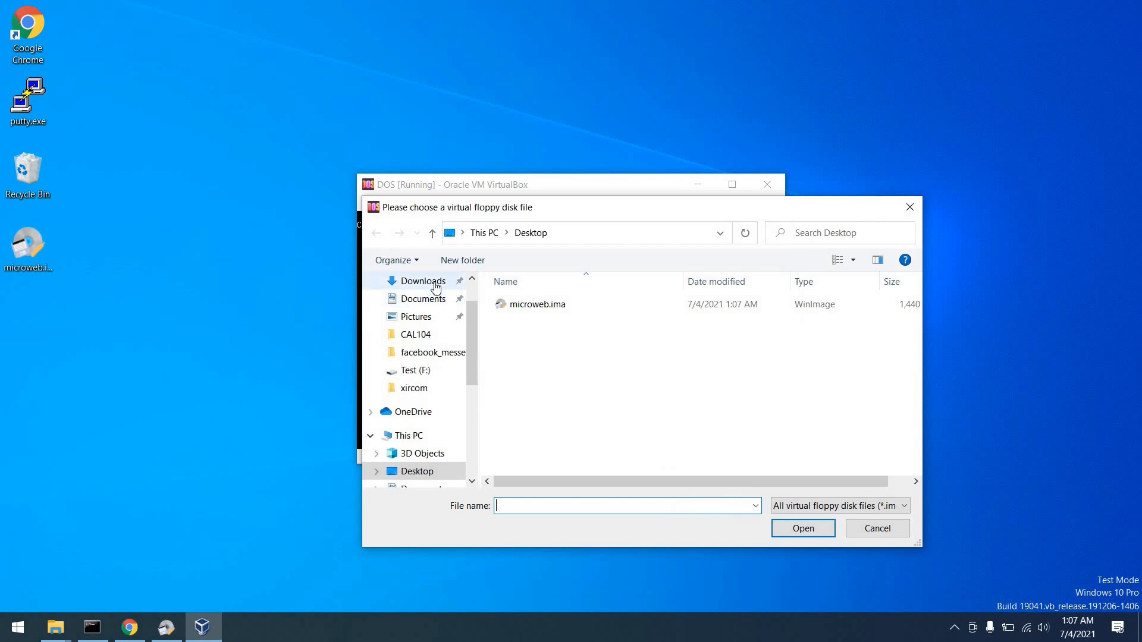
left_click(535, 303)
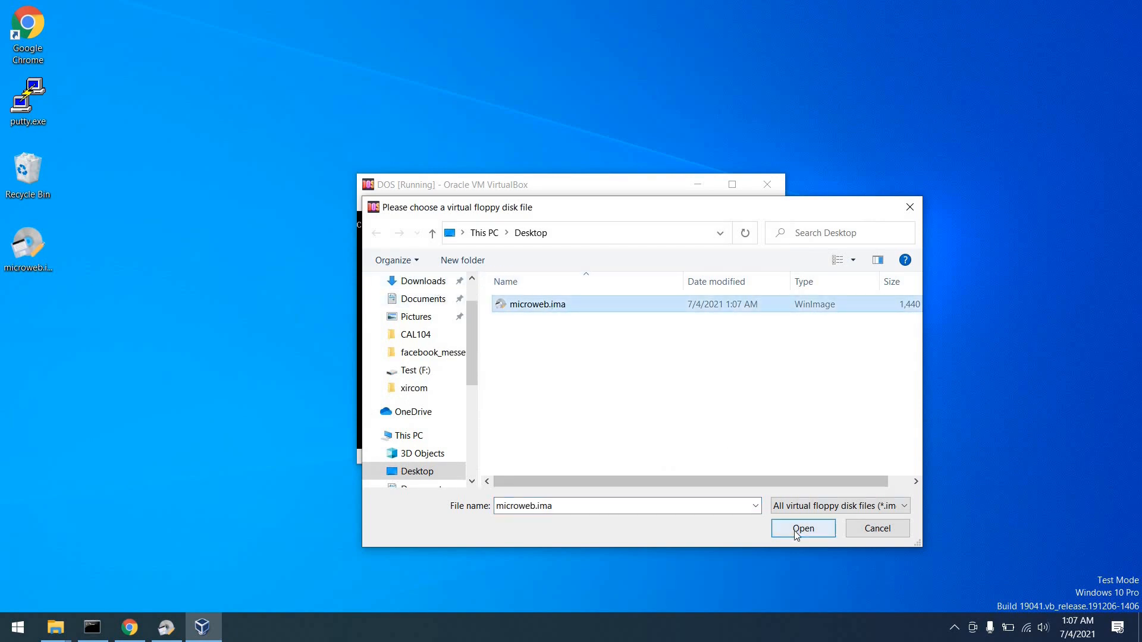
left_click(801, 528)
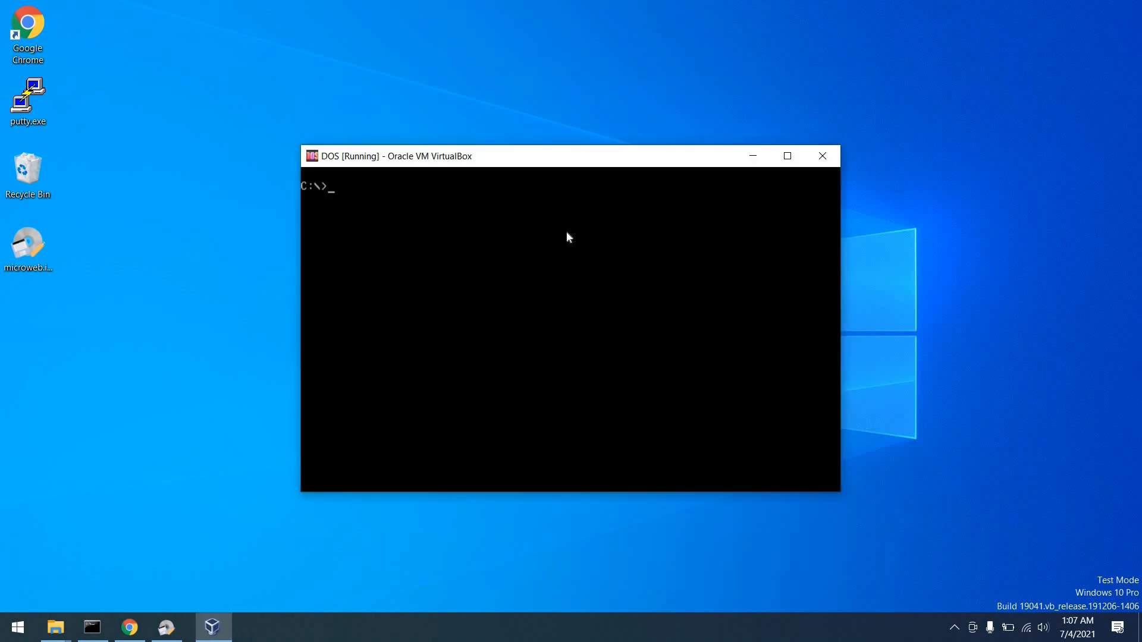
left_click(786, 156)
type("A:")
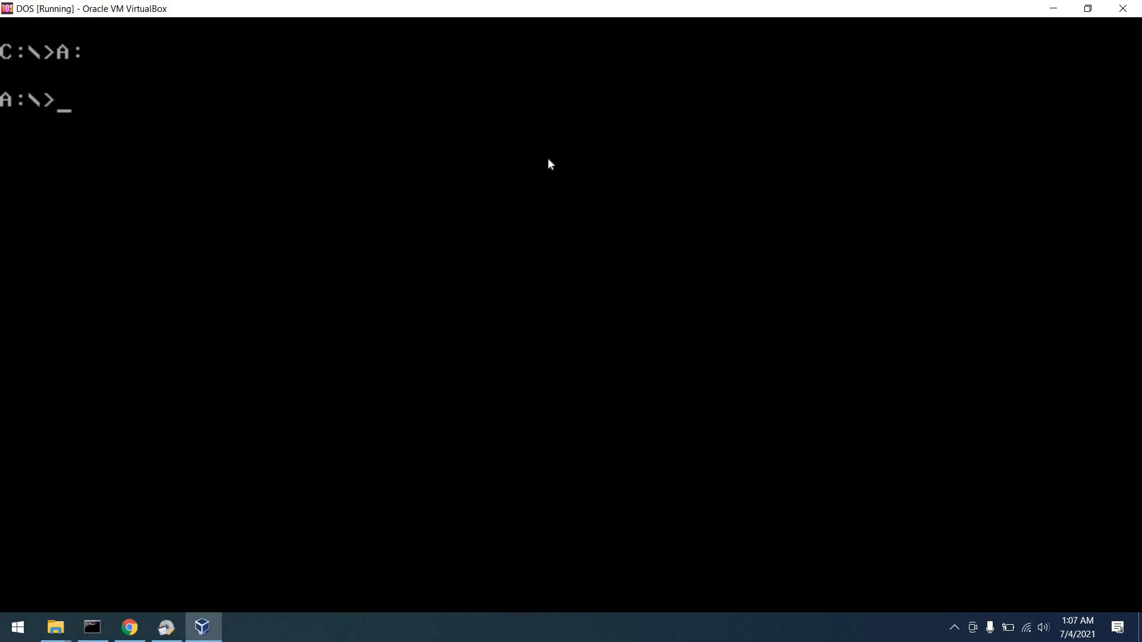
Step: Load the PCNTPK packet driver with pcntpk INT=0x65
type("pc")
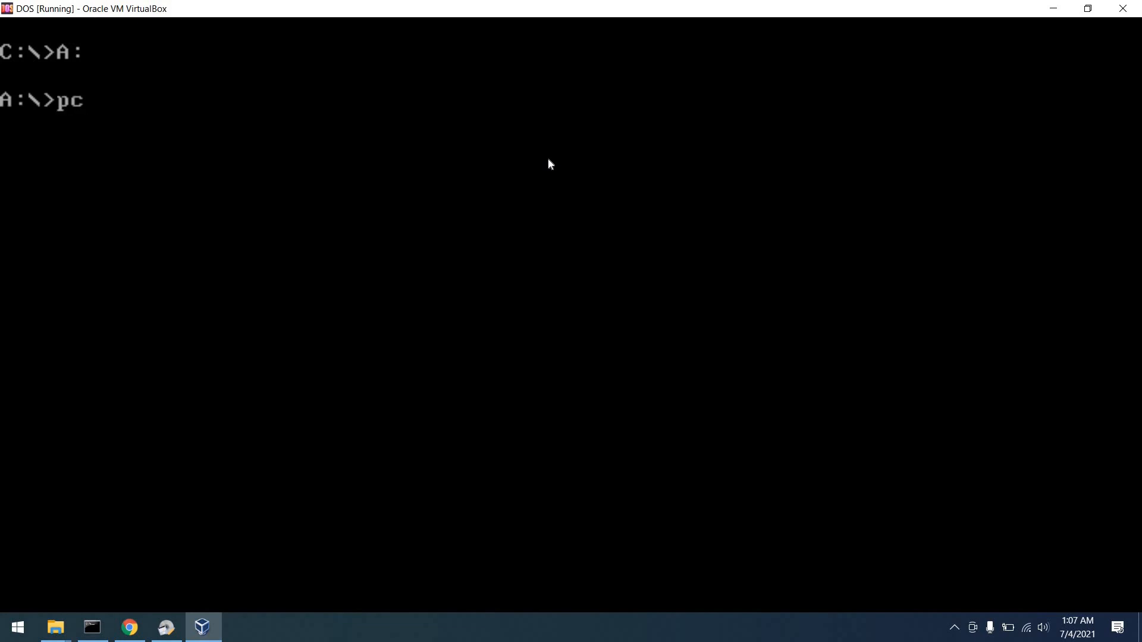
type("ntpk")
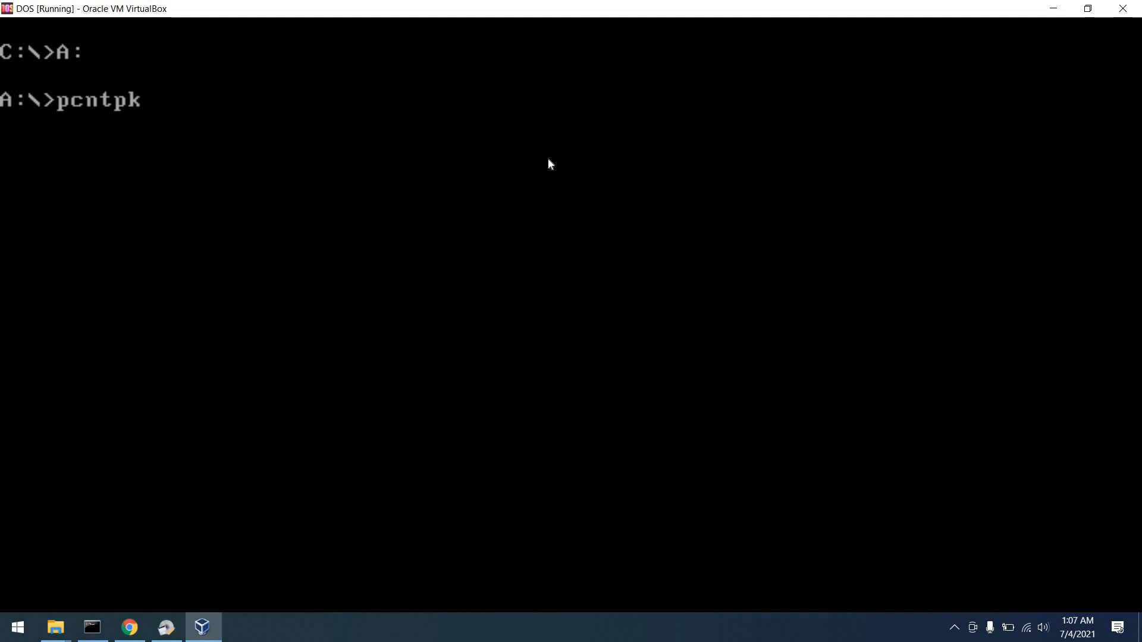
type("INT")
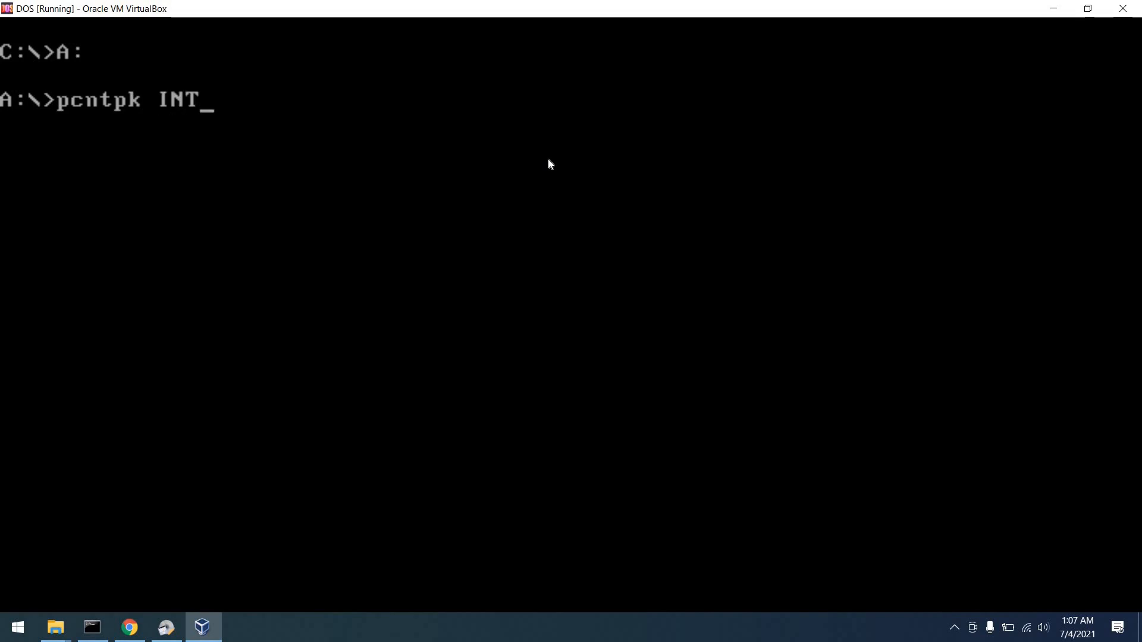
type("=0x")
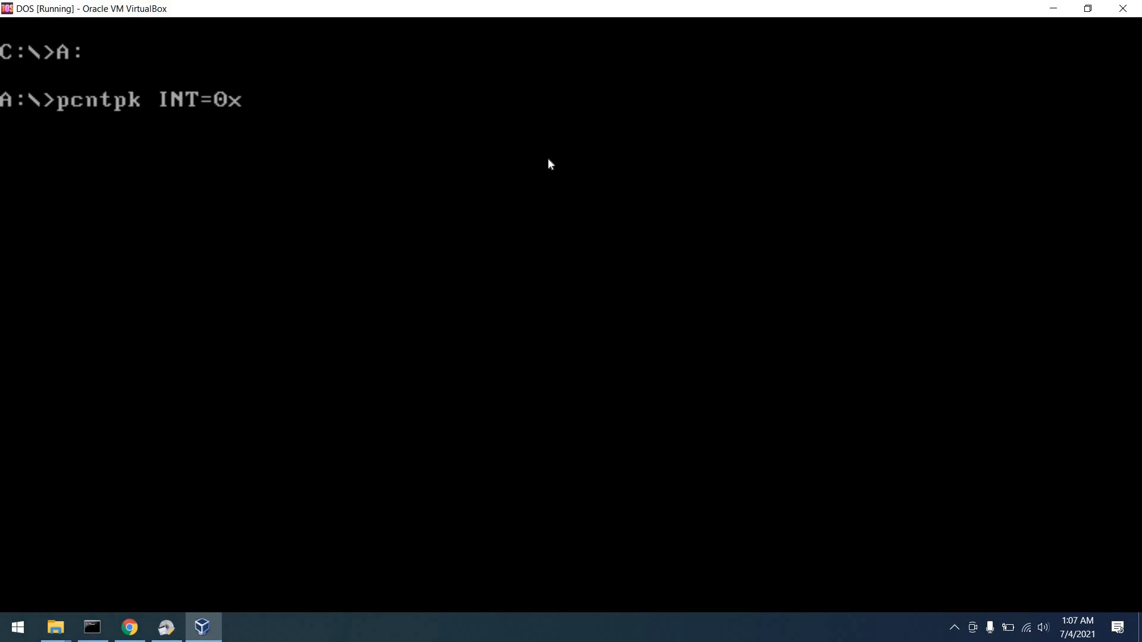
type("65")
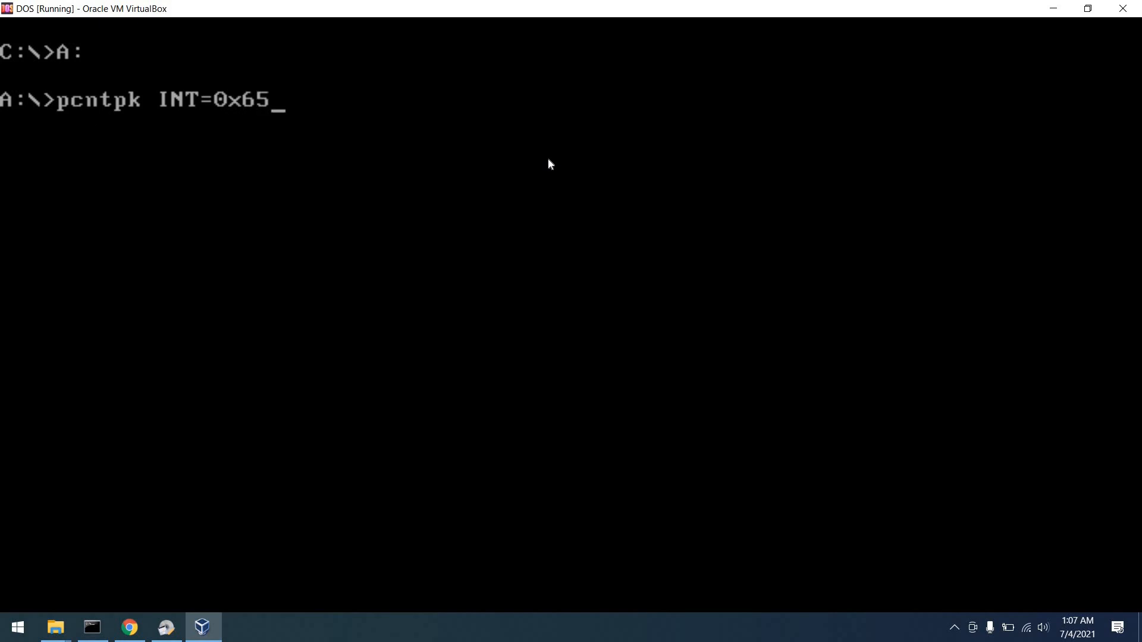
key("Return")
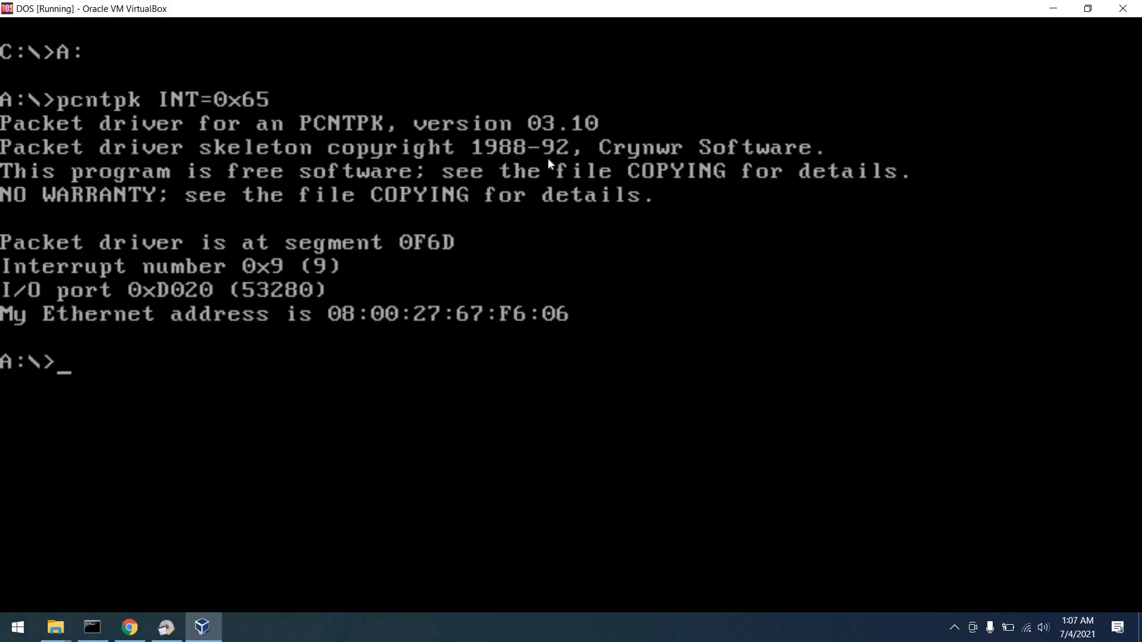
Step: Set MTCPCFG=A:\TCP.CFG so mTCP finds its configuration on drive A
type("set M")
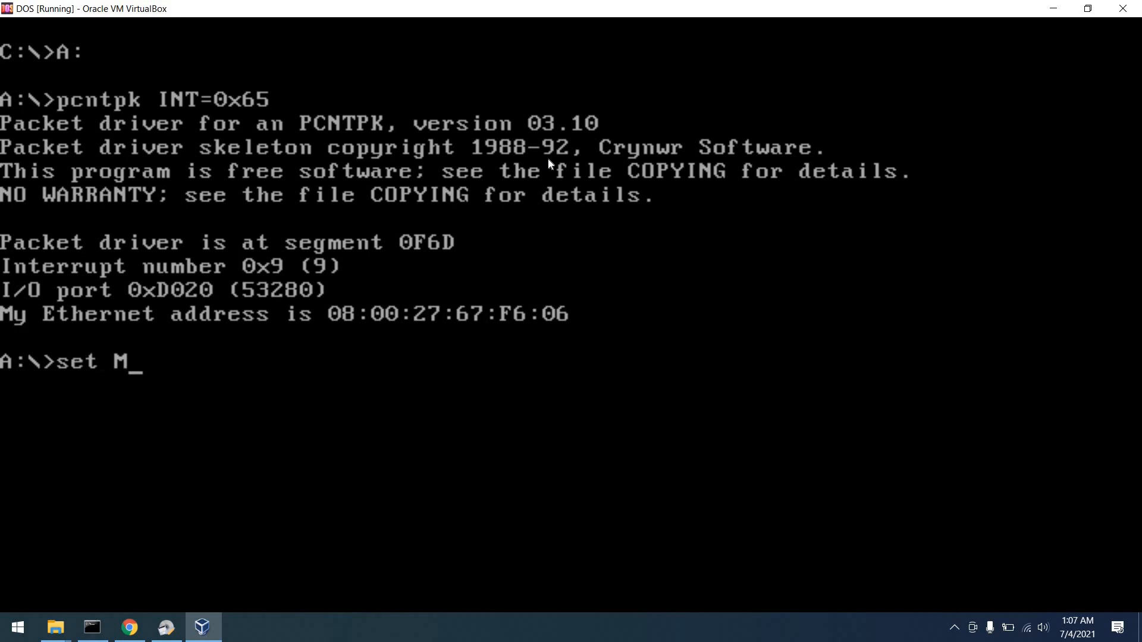
type("TCPCFG")
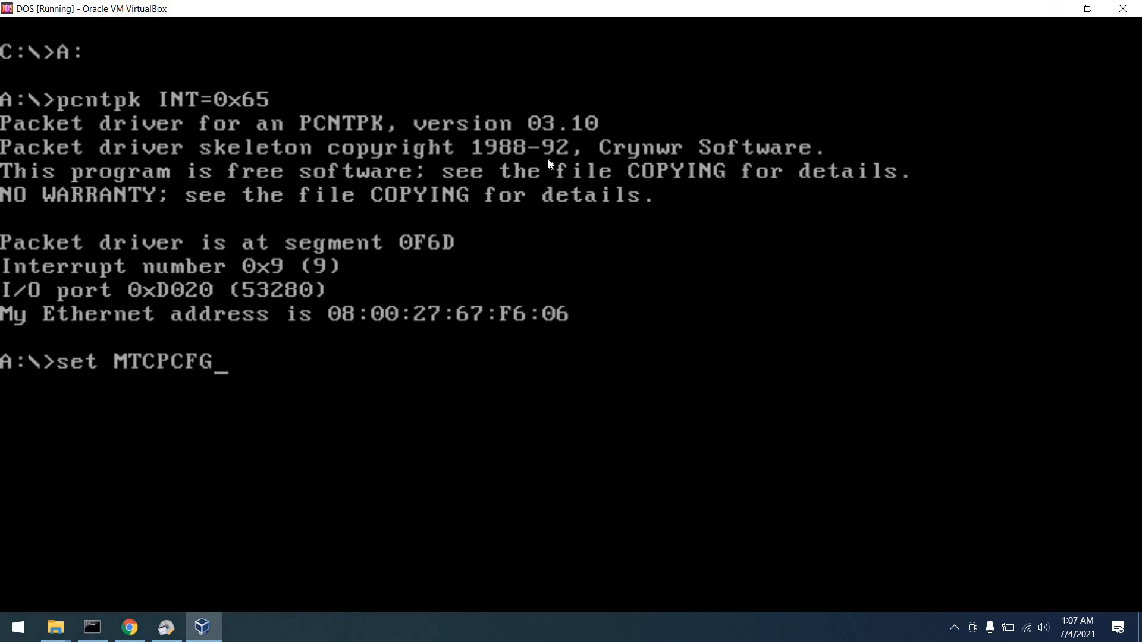
type("=A:")
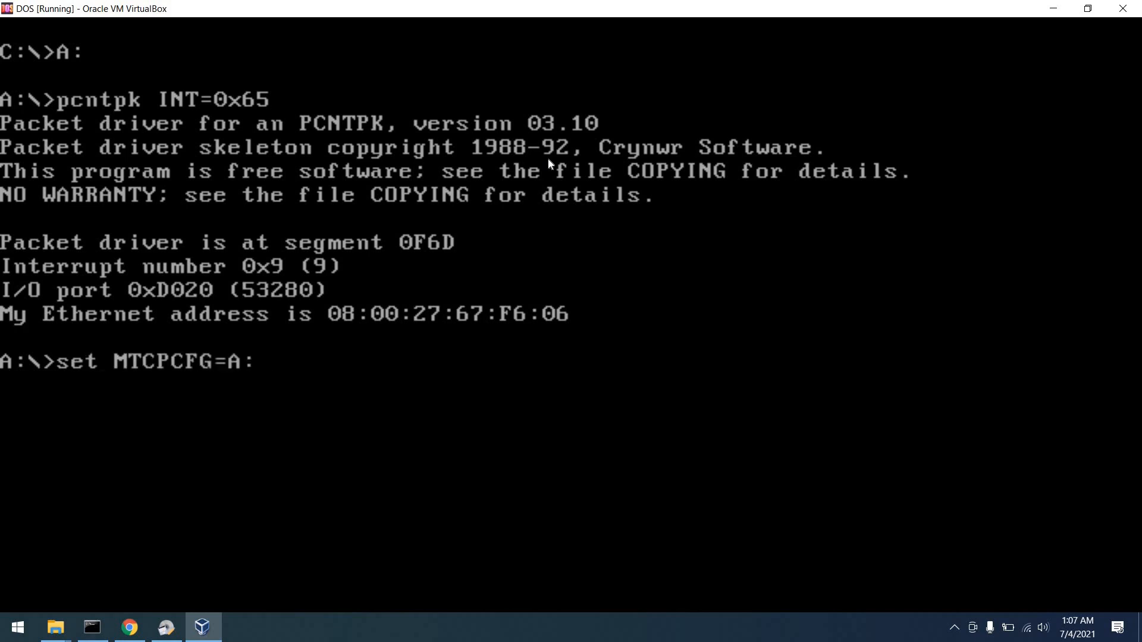
type("\\TCP.")
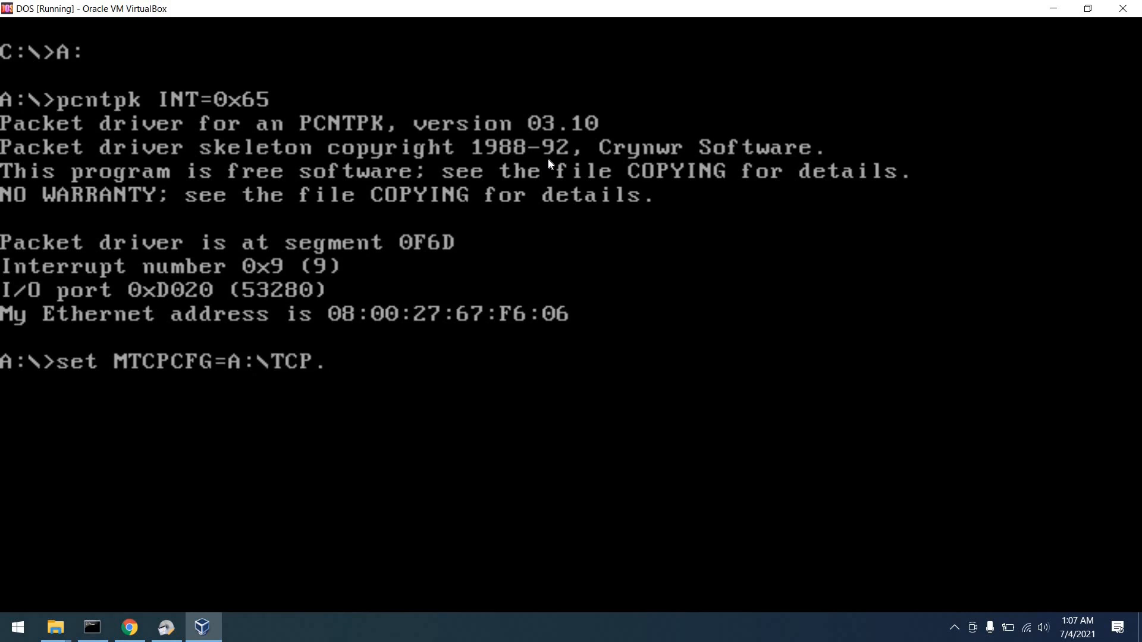
type("CFG")
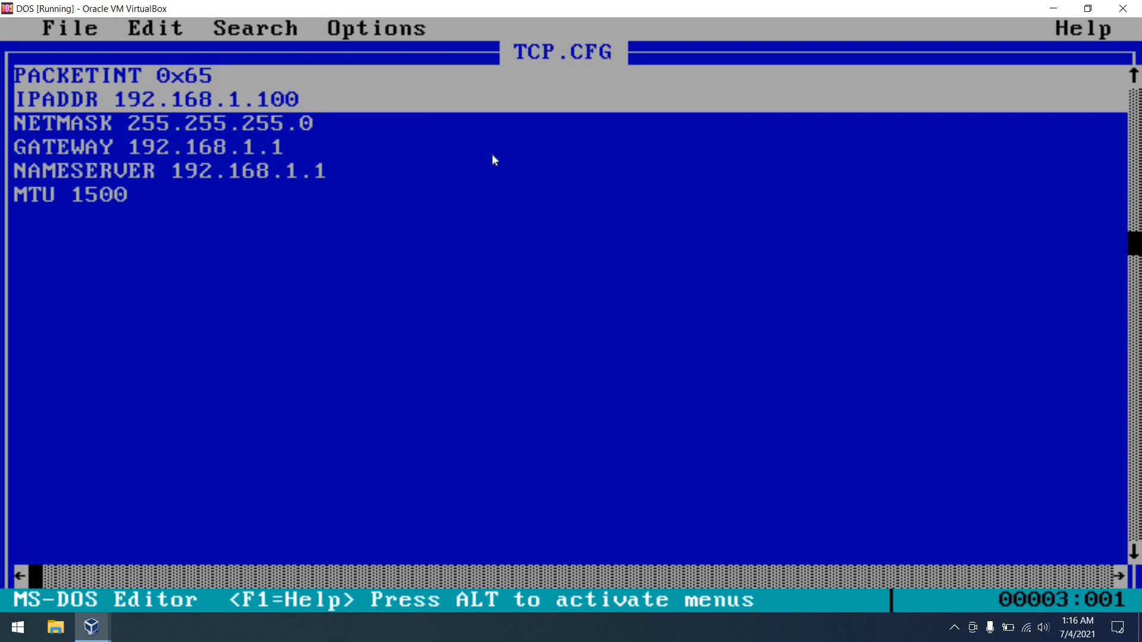
key("Down")
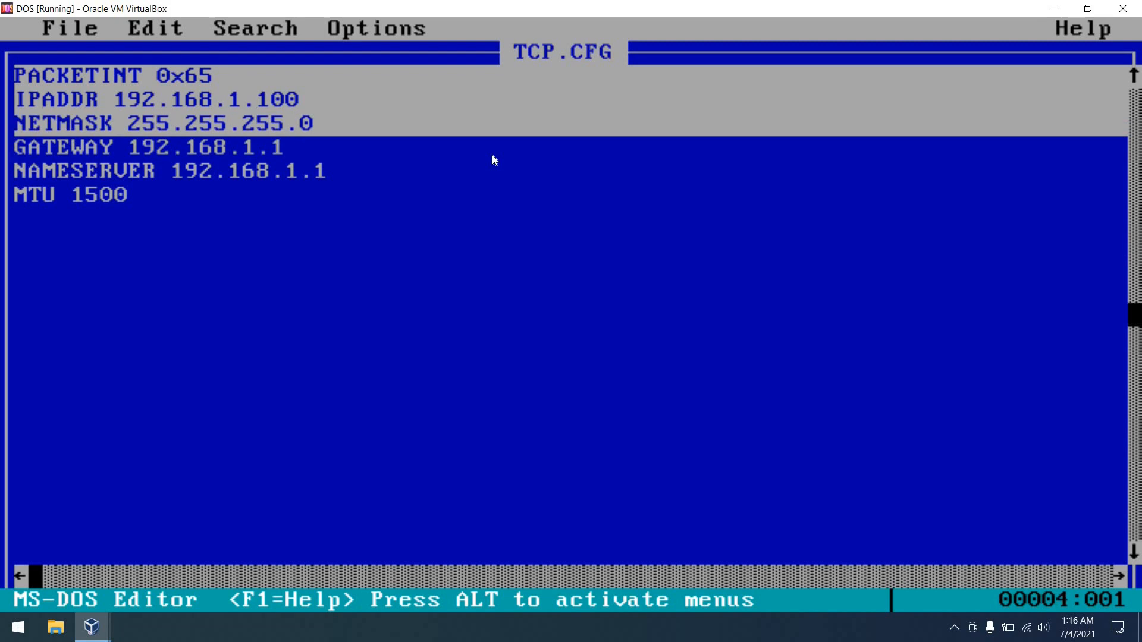
key("Down")
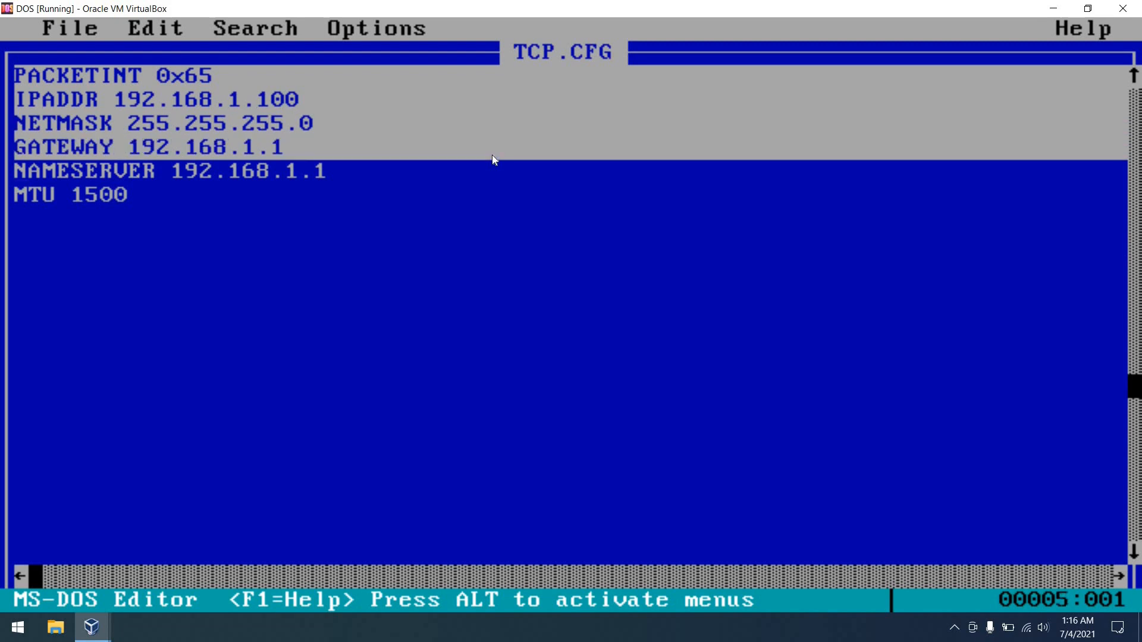
key("Down")
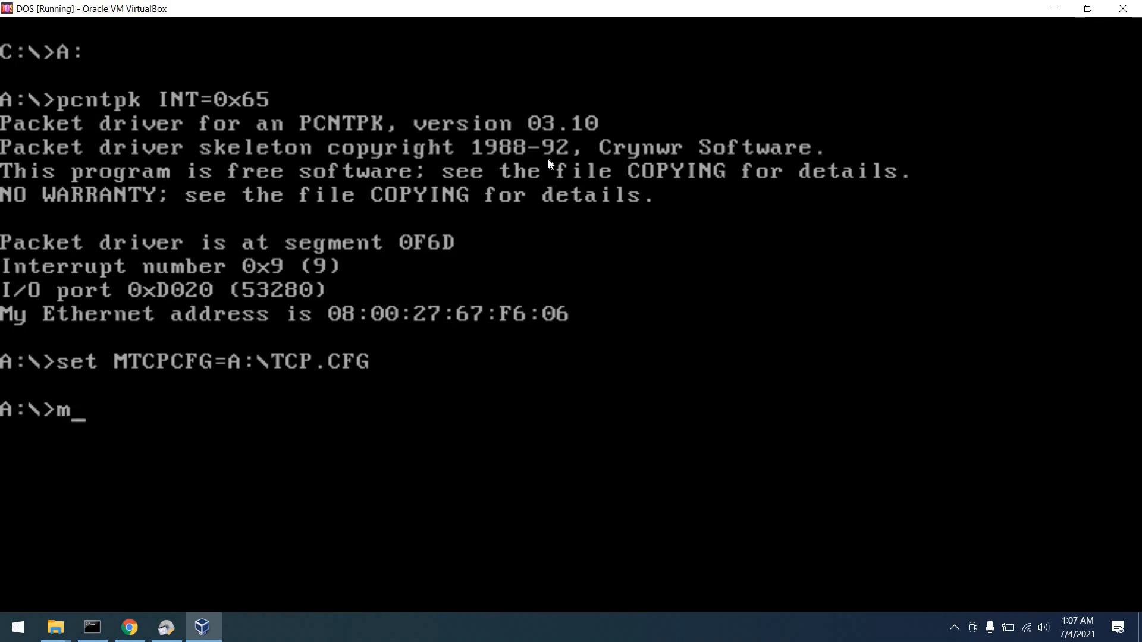
Step: Run microweb at the A:\> prompt to reach its empty browser screen
type("icroweb")
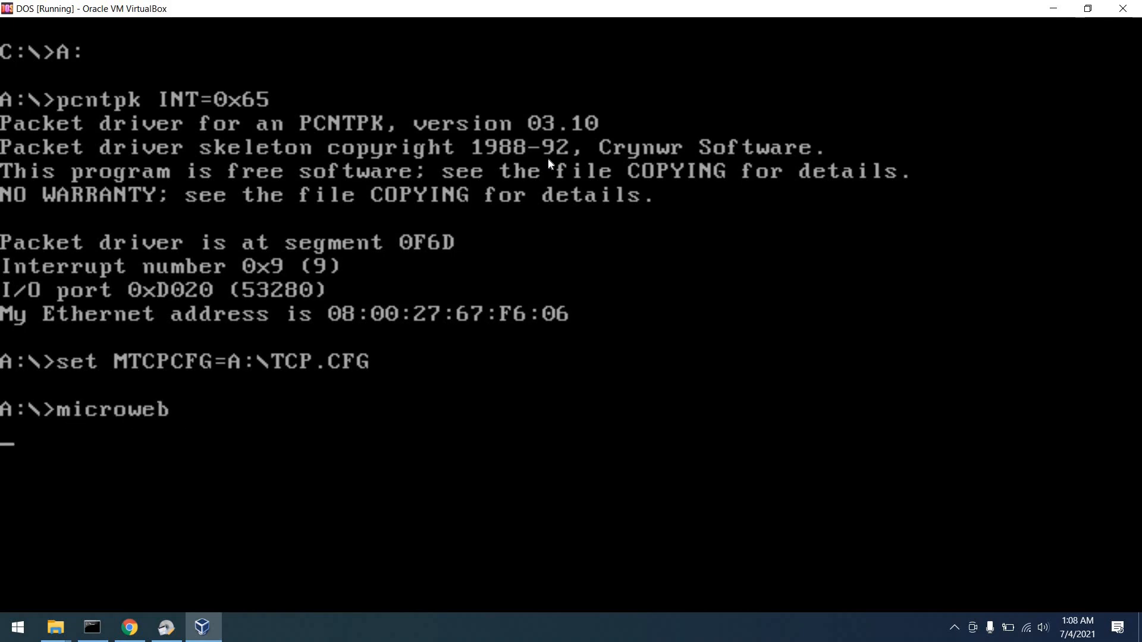
left_click(128, 627)
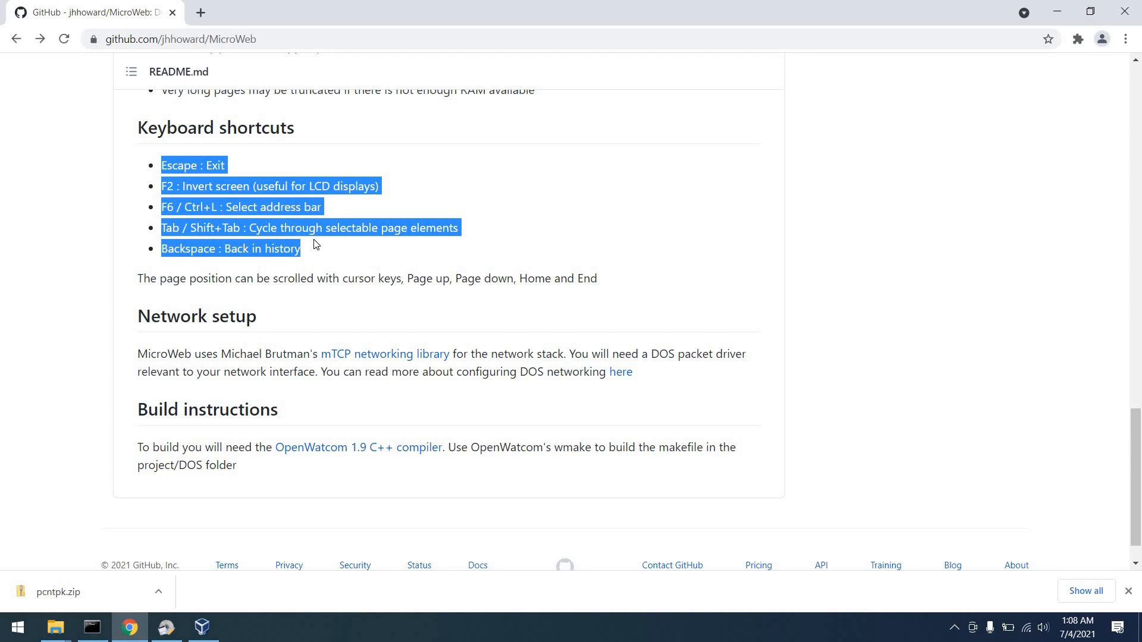
left_click(202, 627)
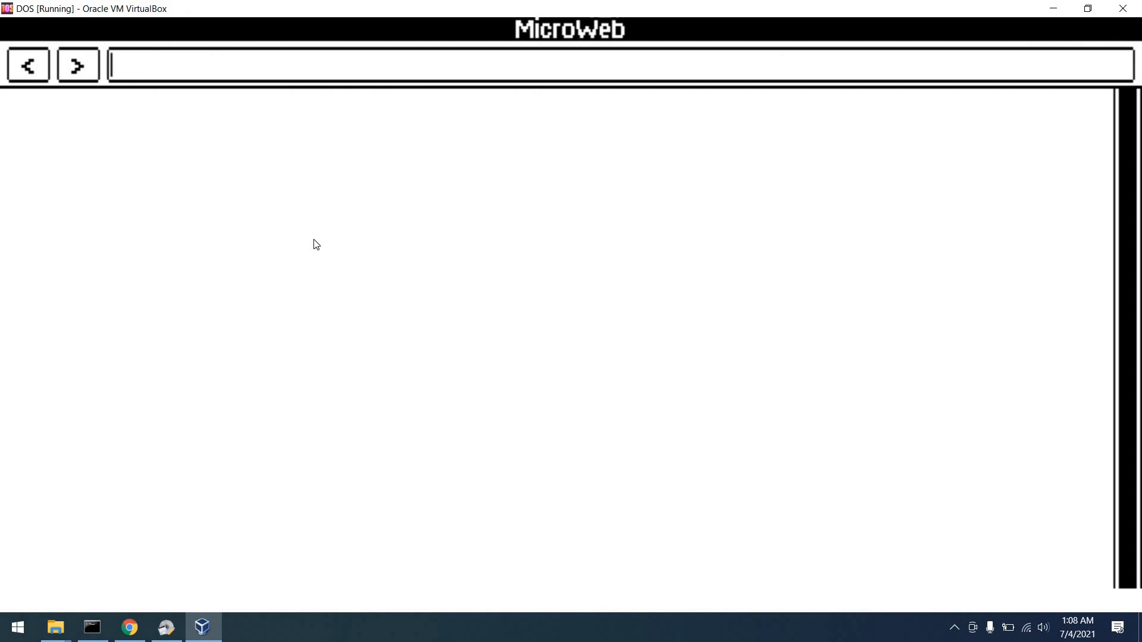
Step: Load google.com in MicroWeb
type("g")
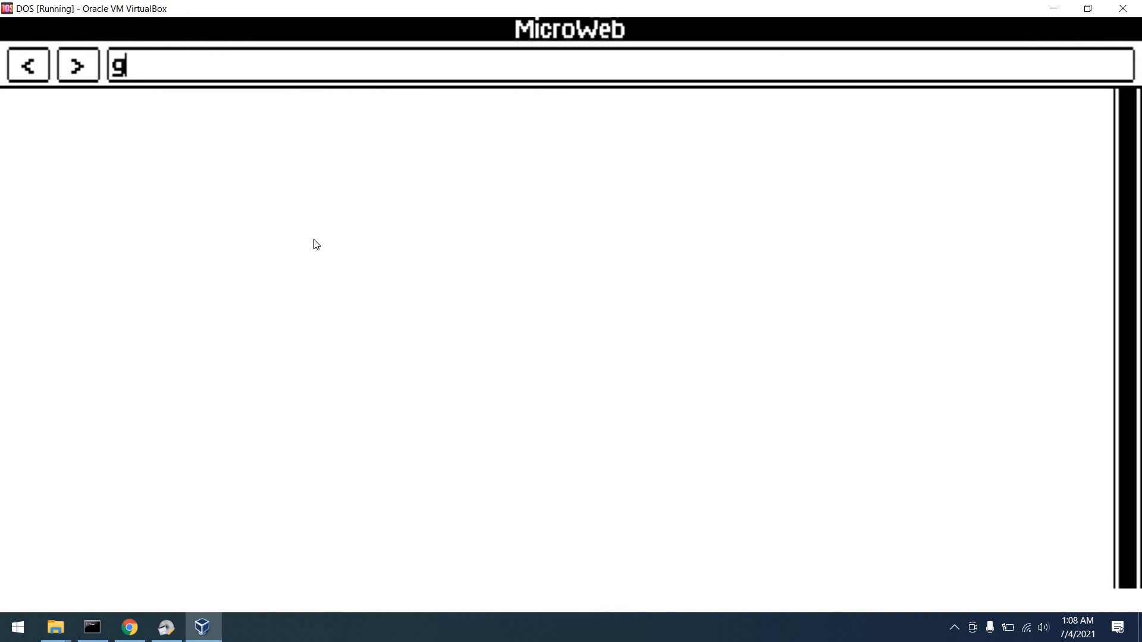
type("oogle.co")
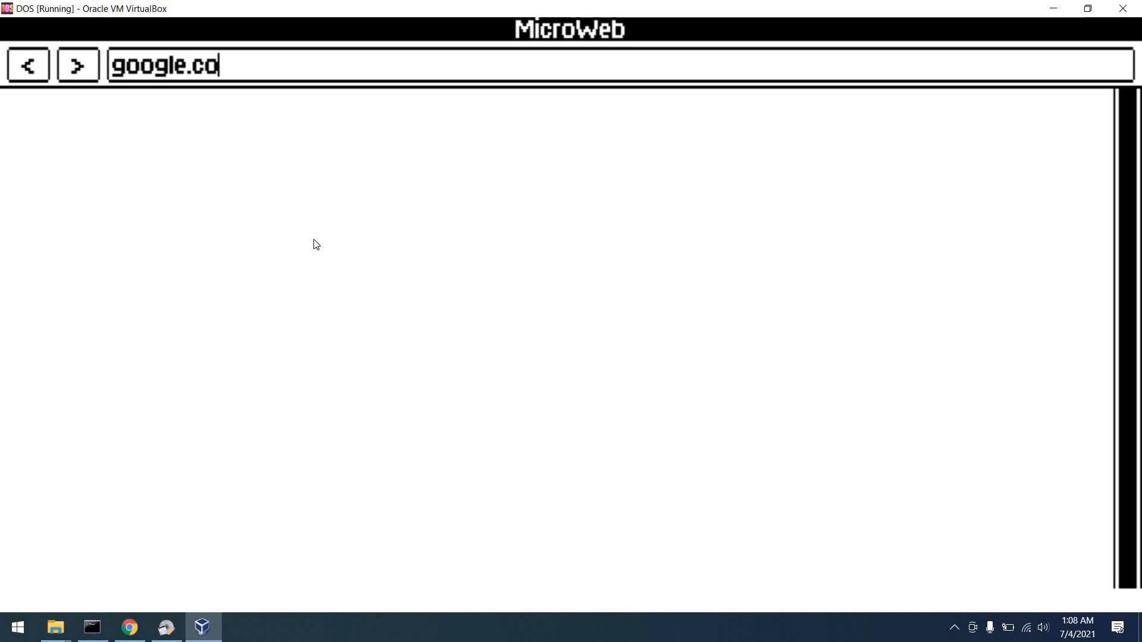
key("Return")
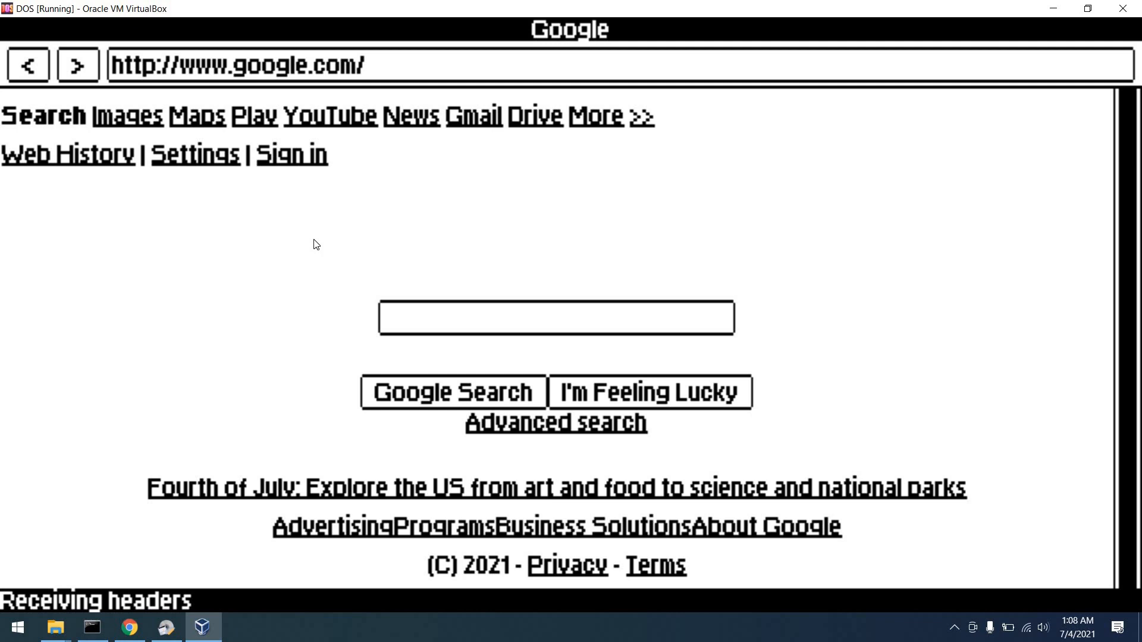
Step: Load retrotechchris.com from the address bar and scan its post list
left_click(237, 65)
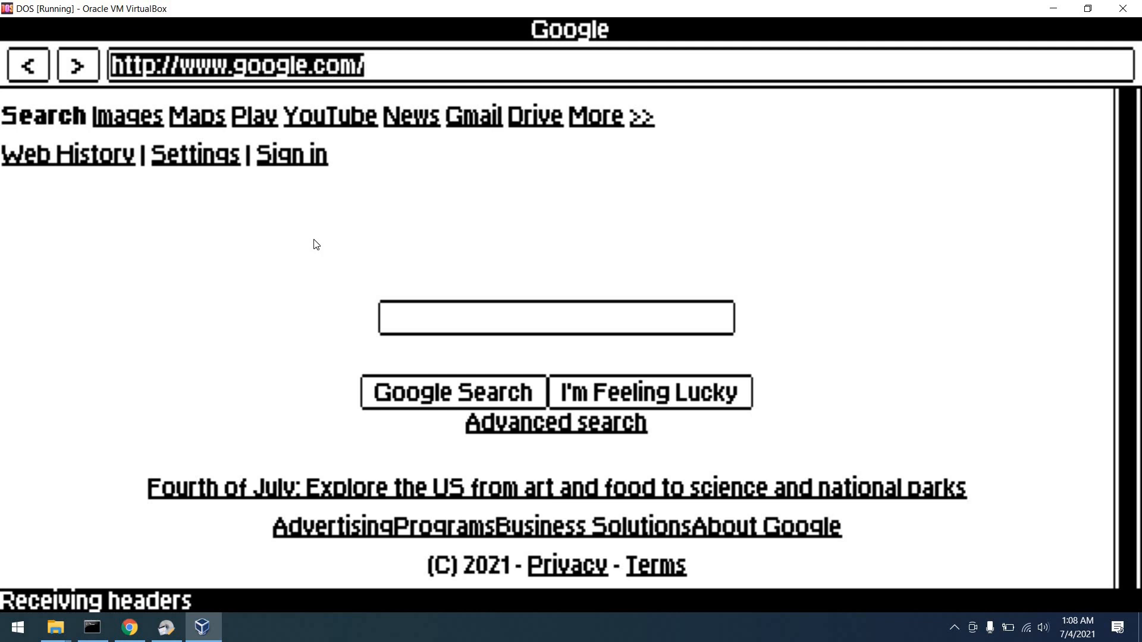
type("retrotechc")
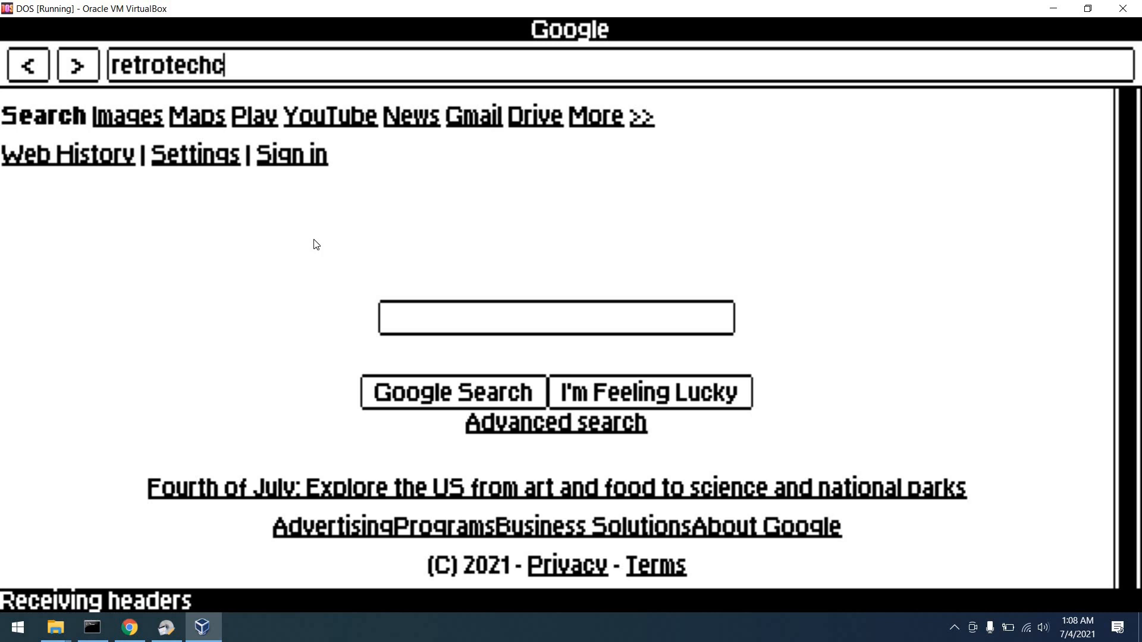
type("hris.co")
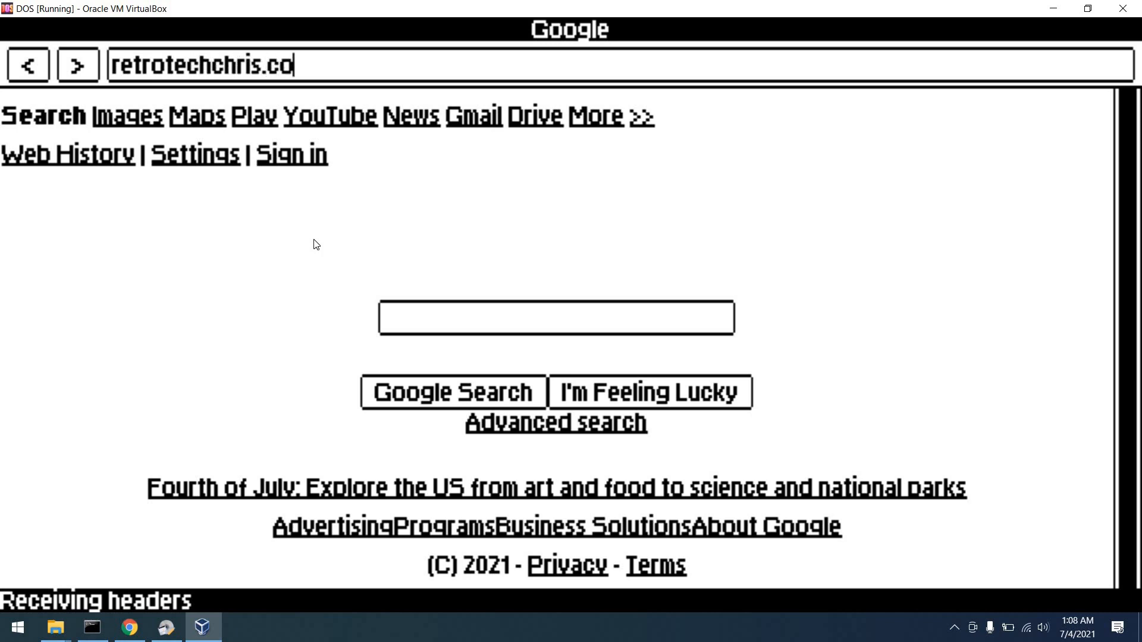
type("m/")
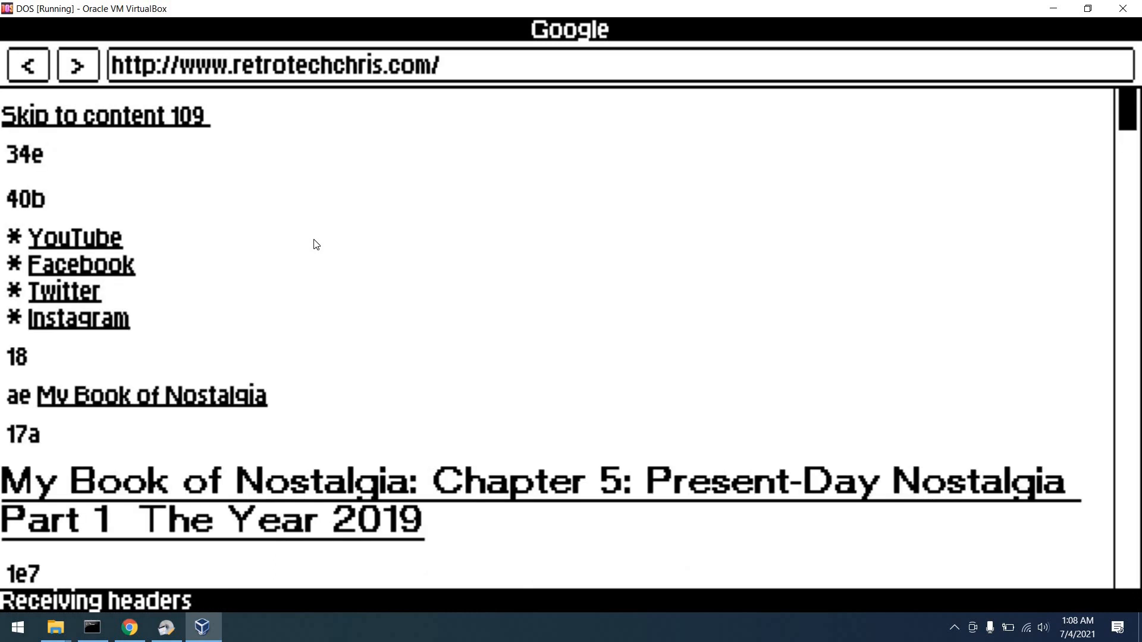
scroll("down", 3)
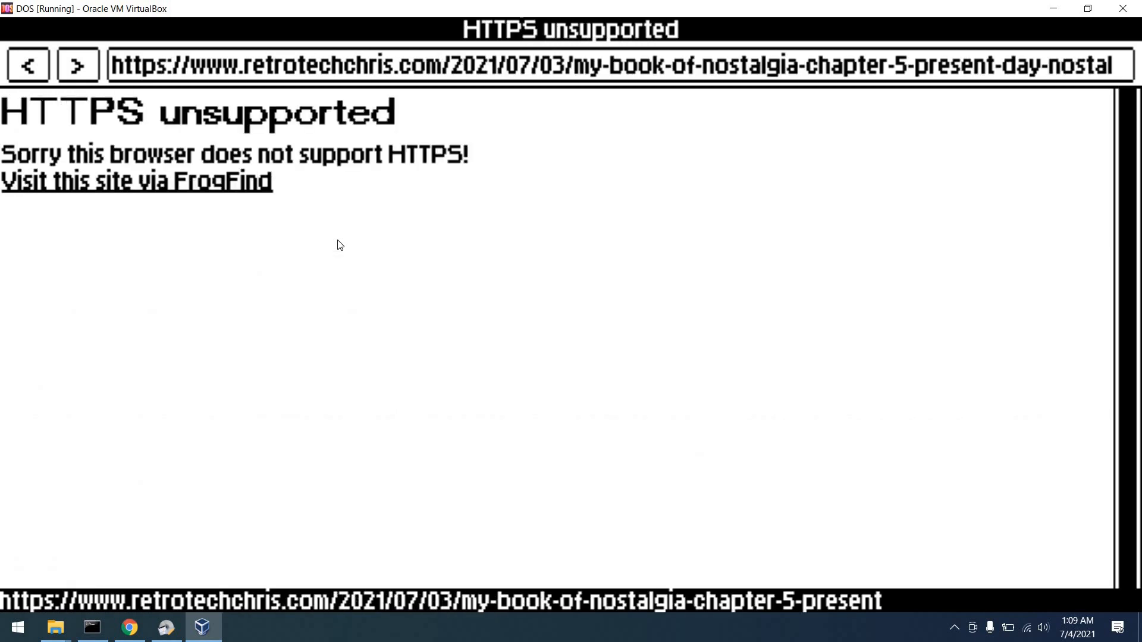
Step: Read the HTTPS-blocked Chapter 5 nostalgia post via FrogFind
left_click(136, 181)
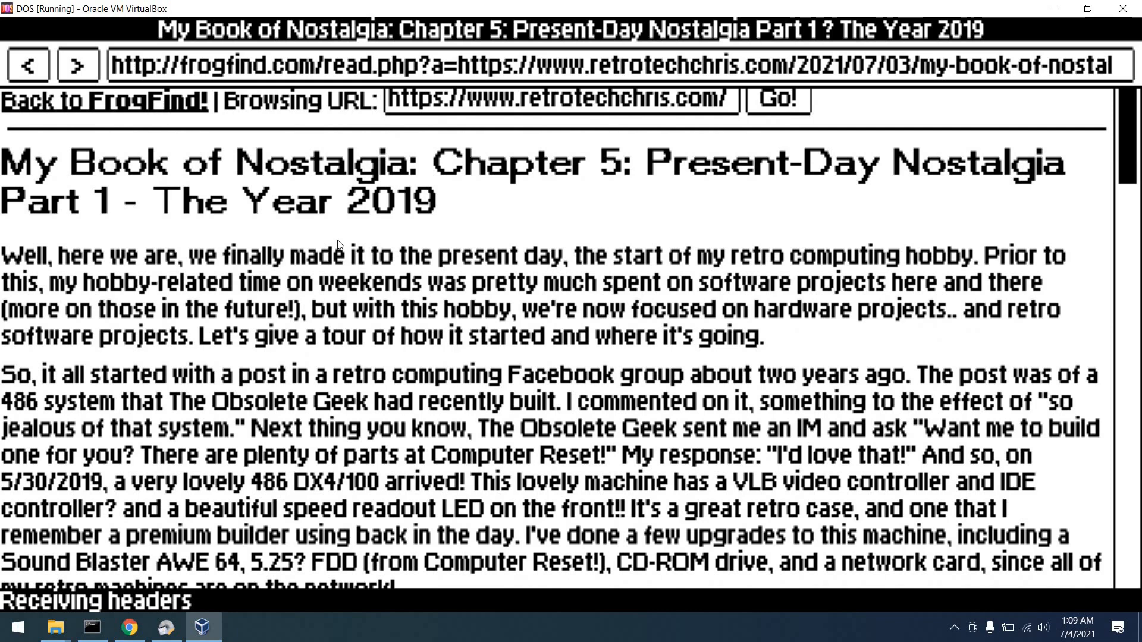
scroll("down", 3)
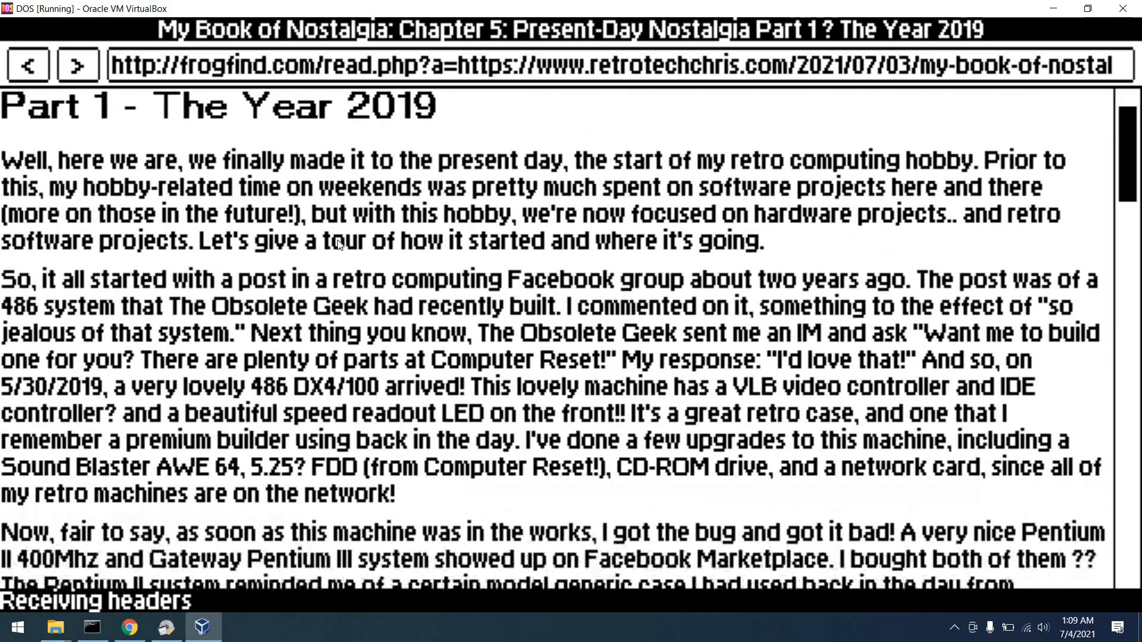
scroll("down", 3)
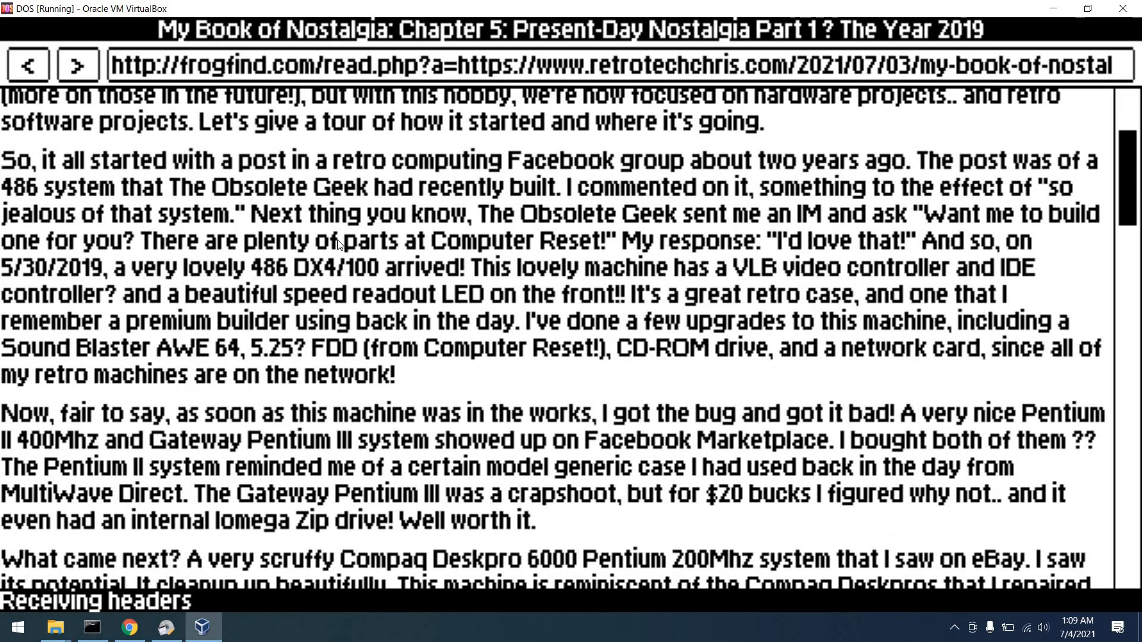
scroll("down", 3)
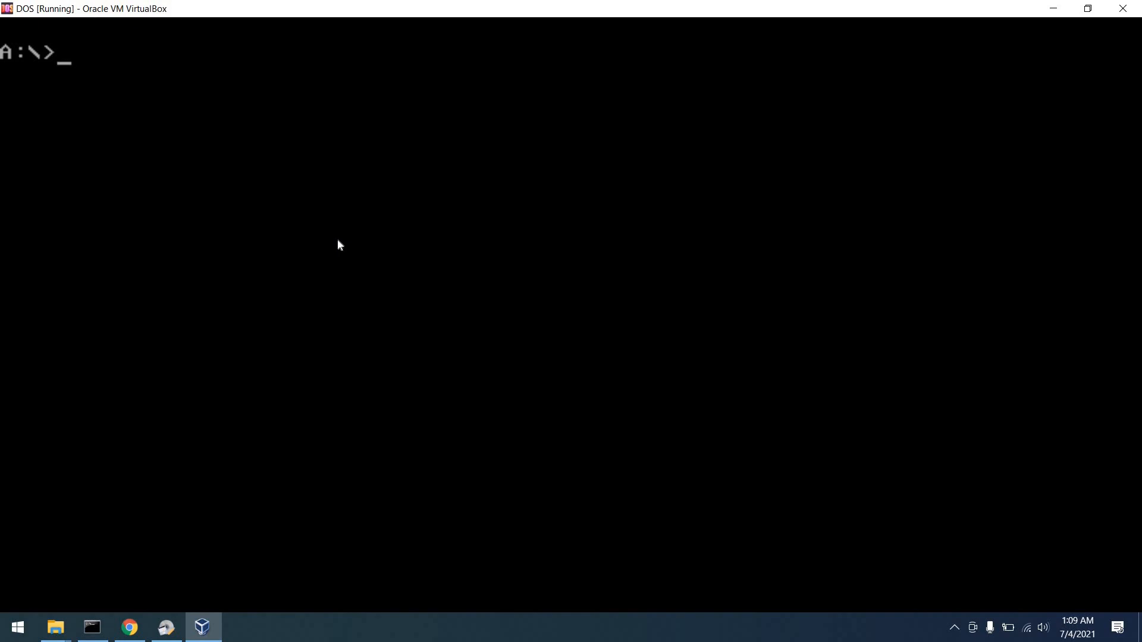
Step: Relaunch MicroWeb and revisit google.com, then retrotechchris.com
type("ctm")
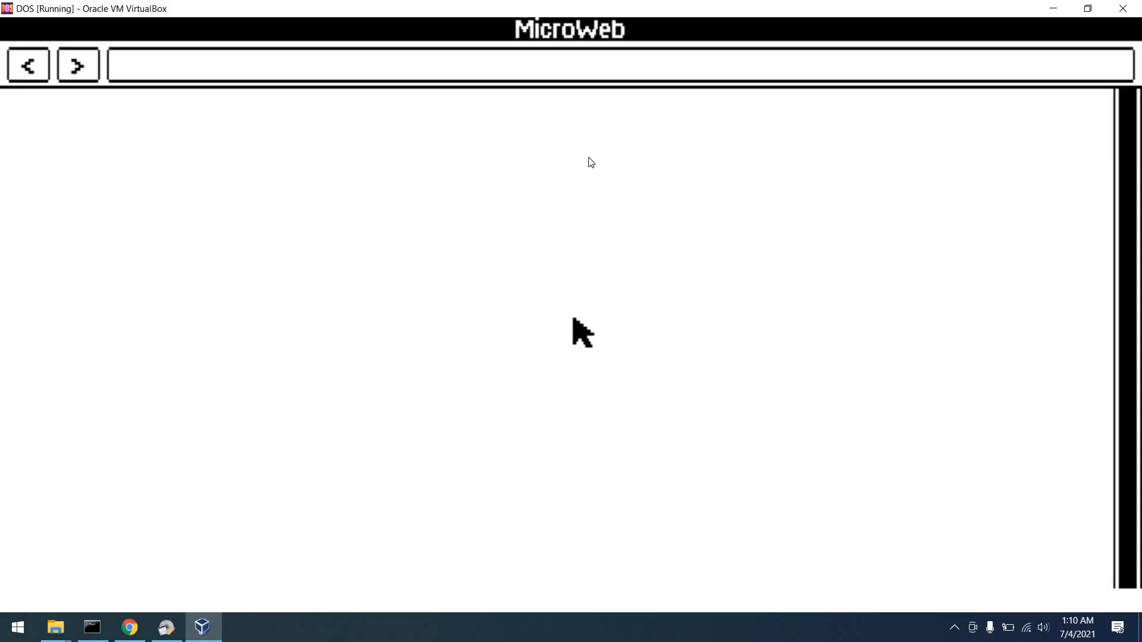
type("googl")
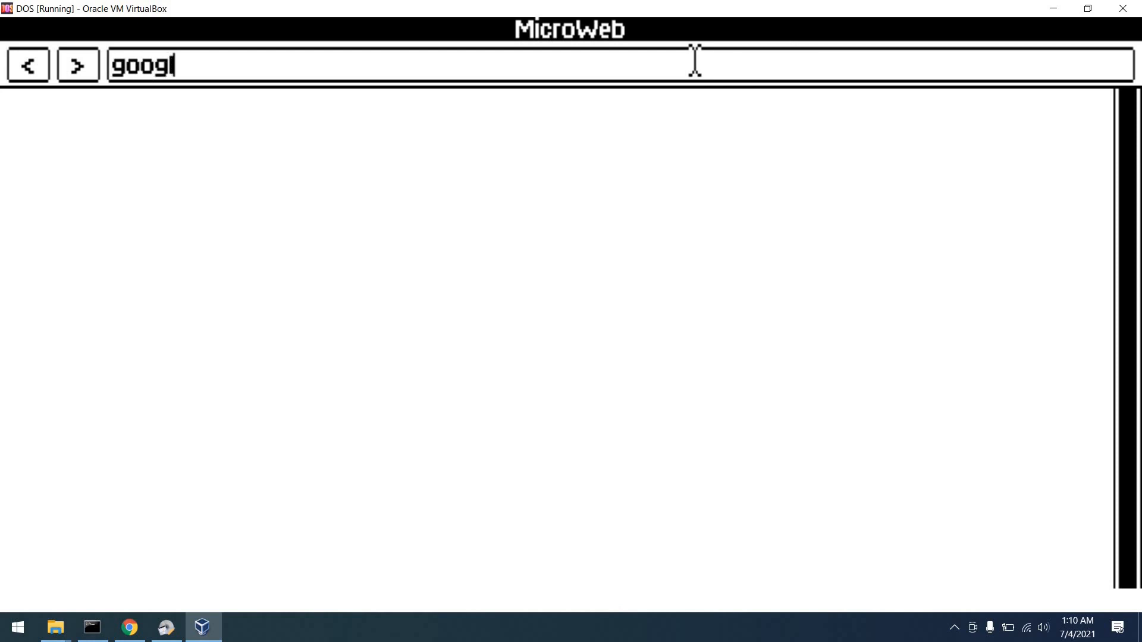
key("Return")
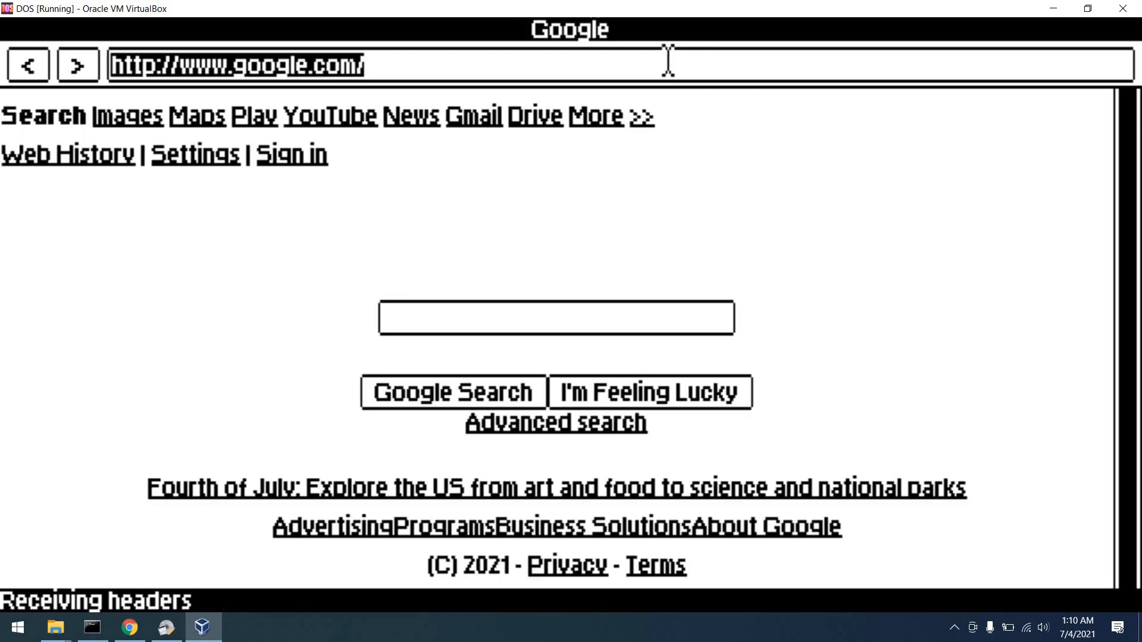
type("retrotechchr")
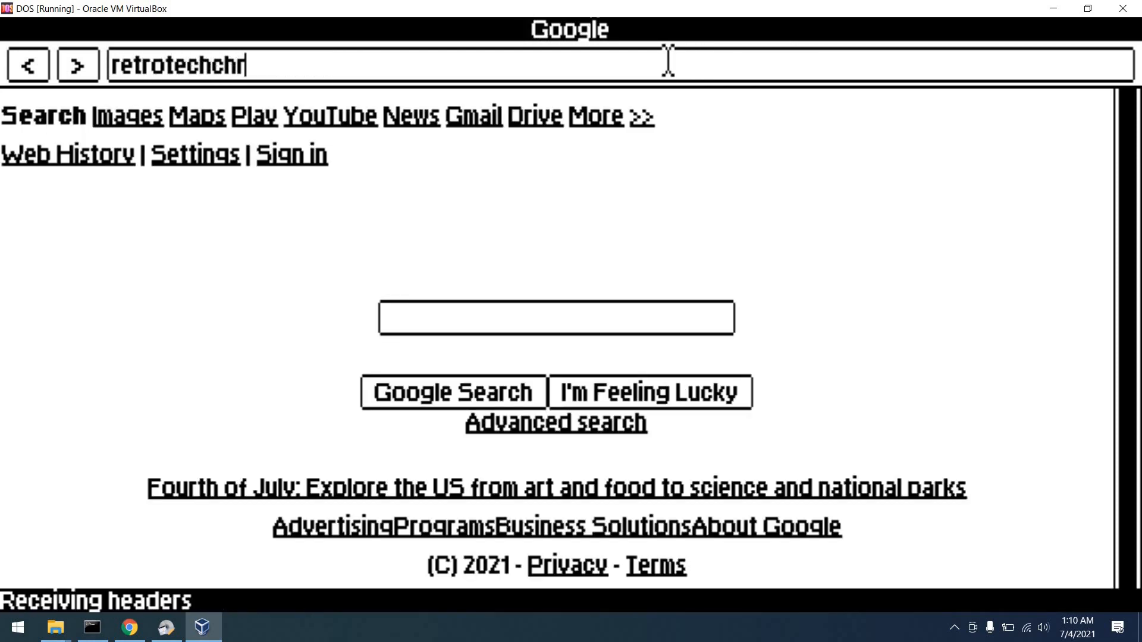
key("Return")
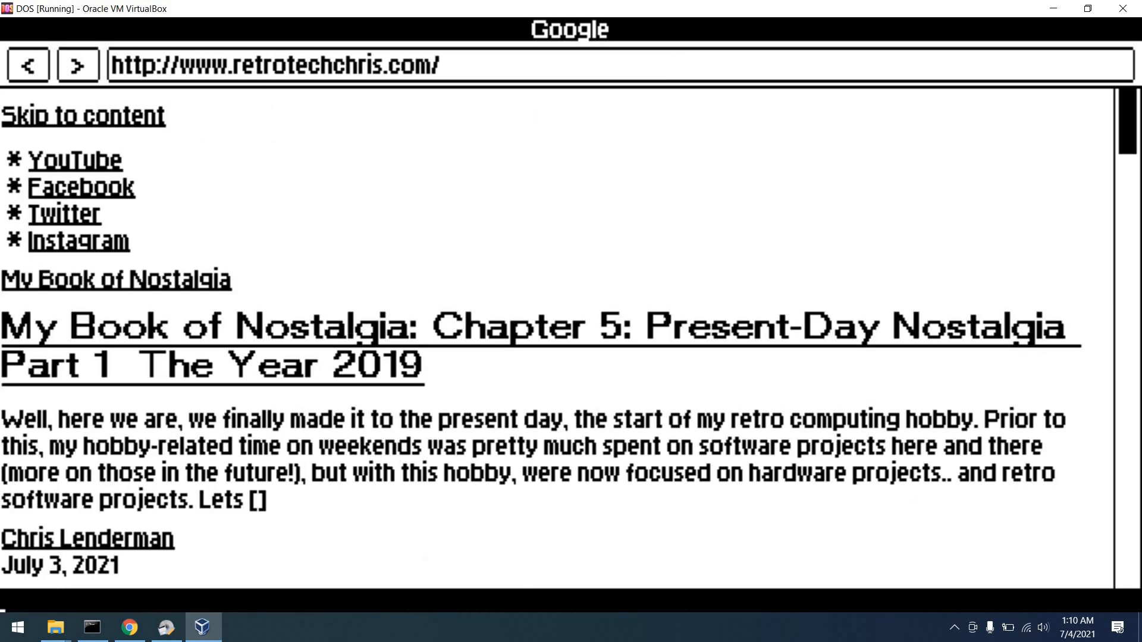
mouse_move(283, 127)
type("vc")
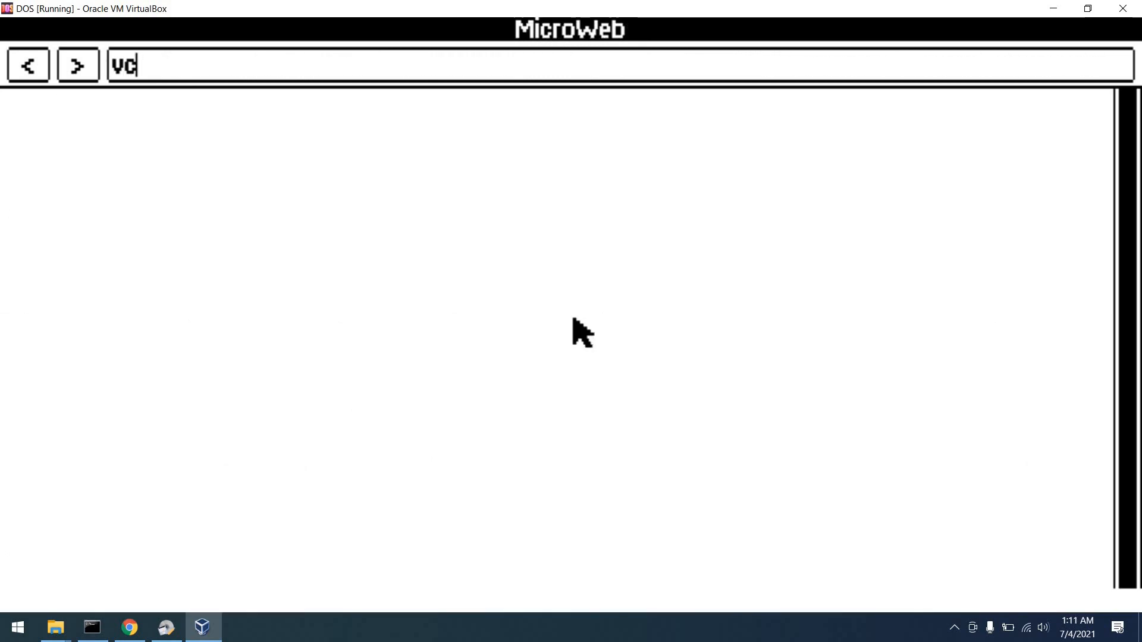
Step: Load the Vintage Computer Festival Midwest page at vcfmw.org and scroll partway down
type("fmw.")
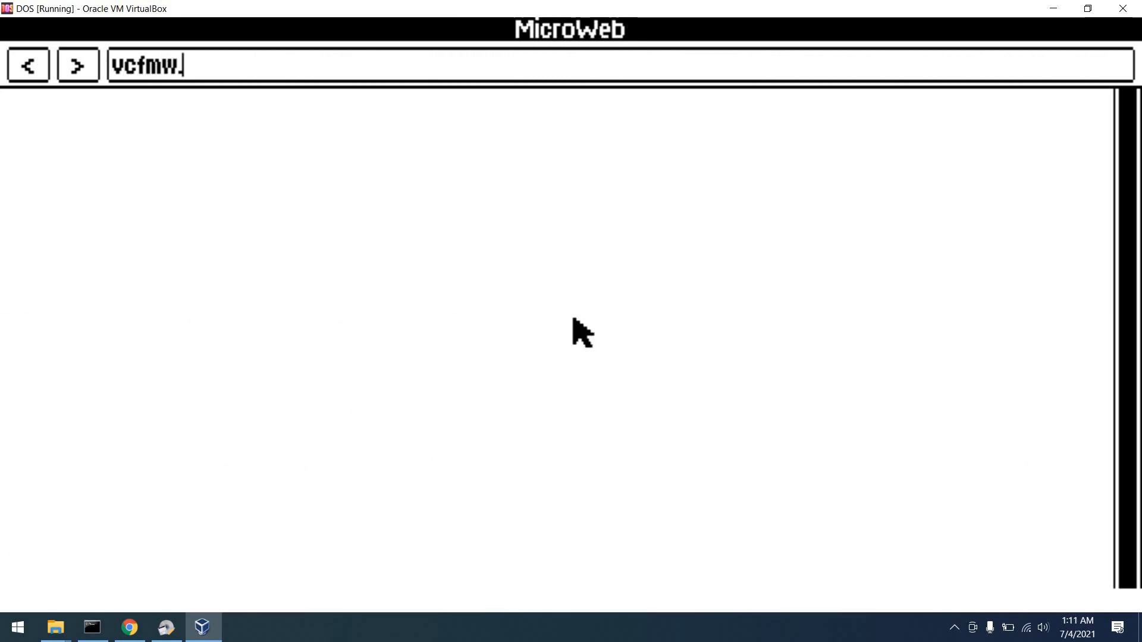
key("Return")
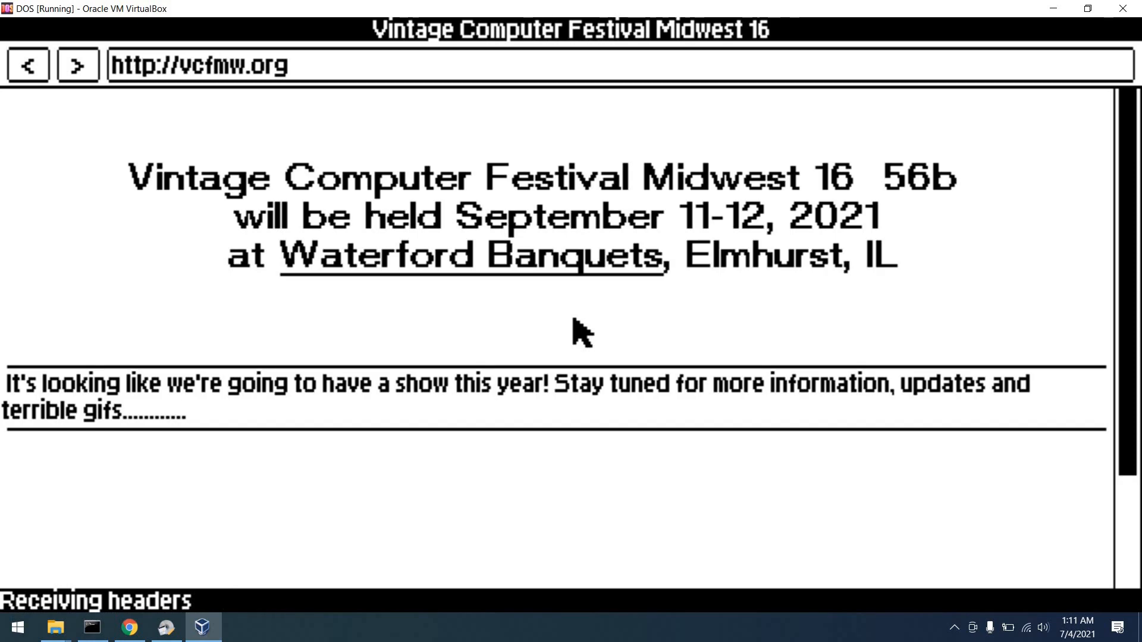
mouse_move(480, 262)
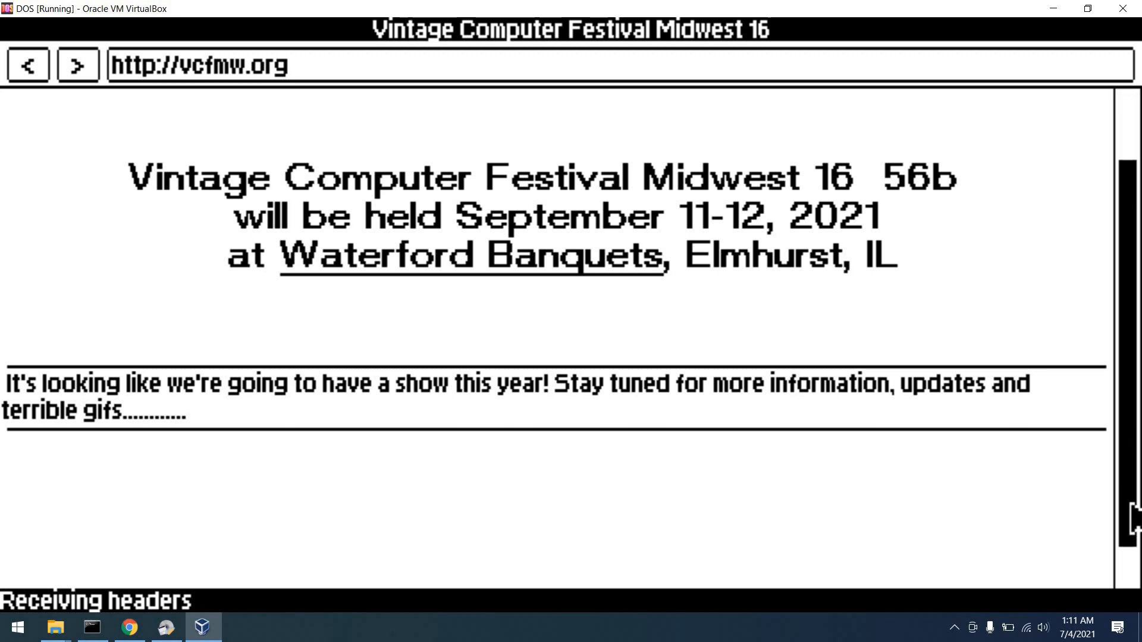
scroll("down", 3)
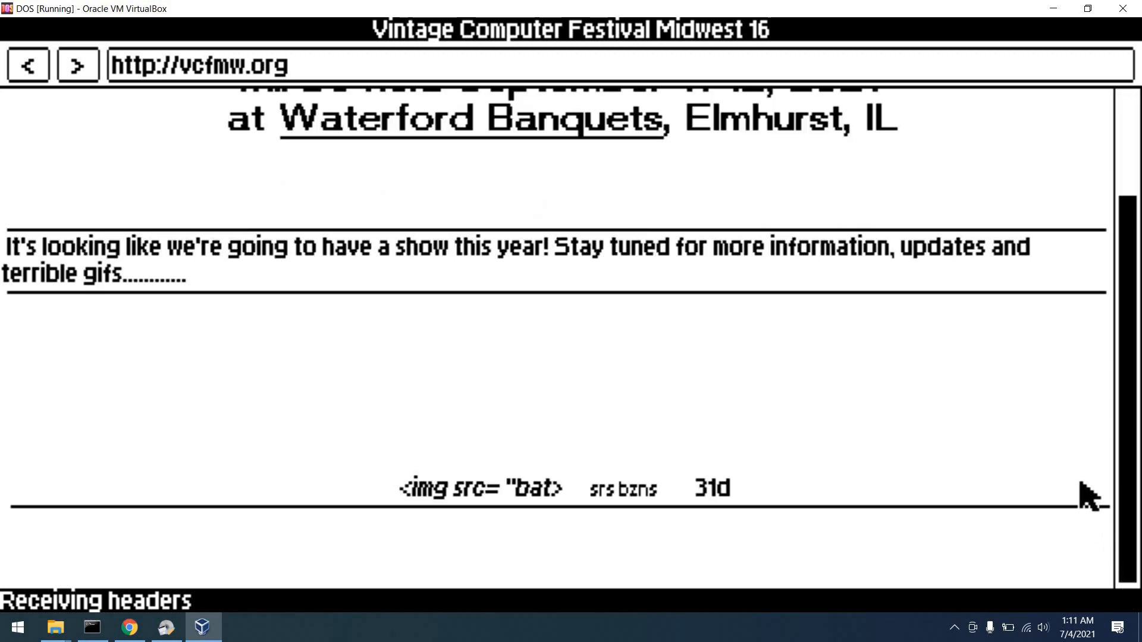